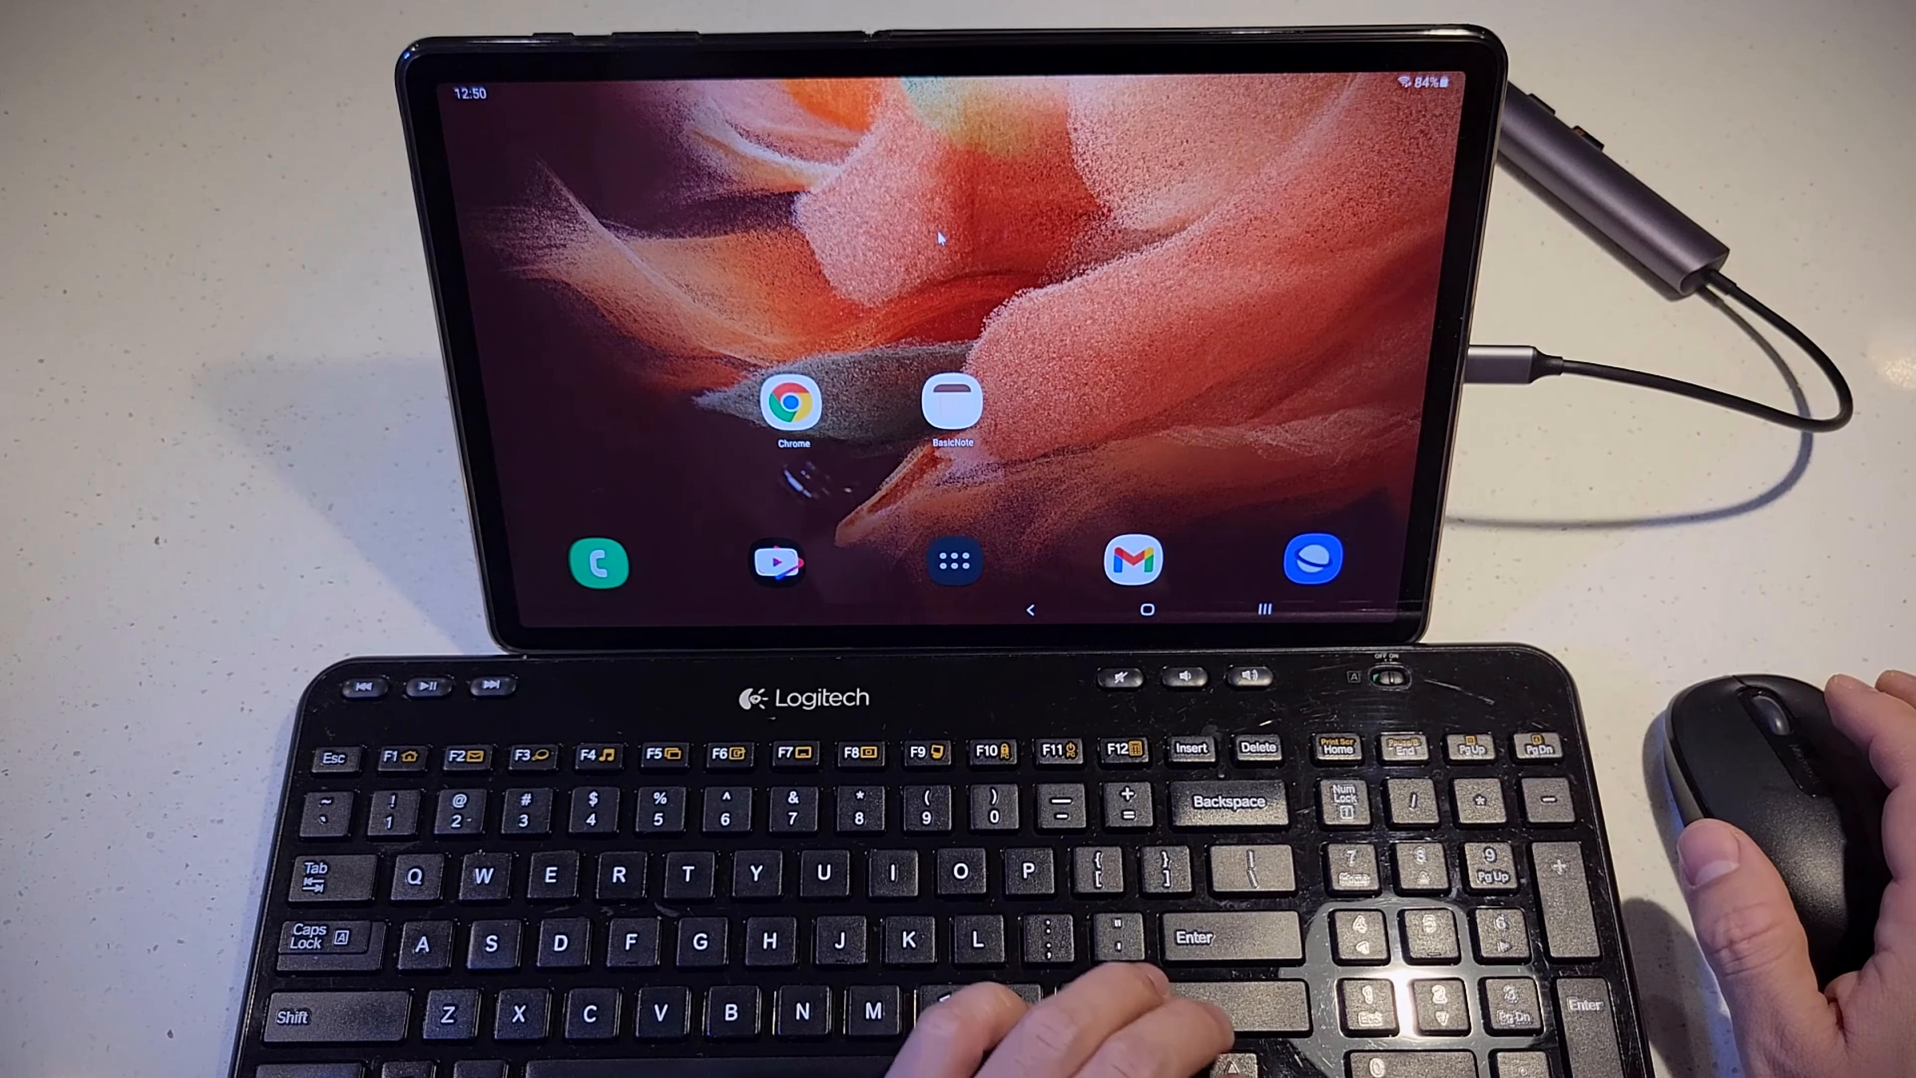
Launch Chrome from the home screen, landing on the Yahoo home page
{"action": "left_click", "coordinate": [777, 561]}
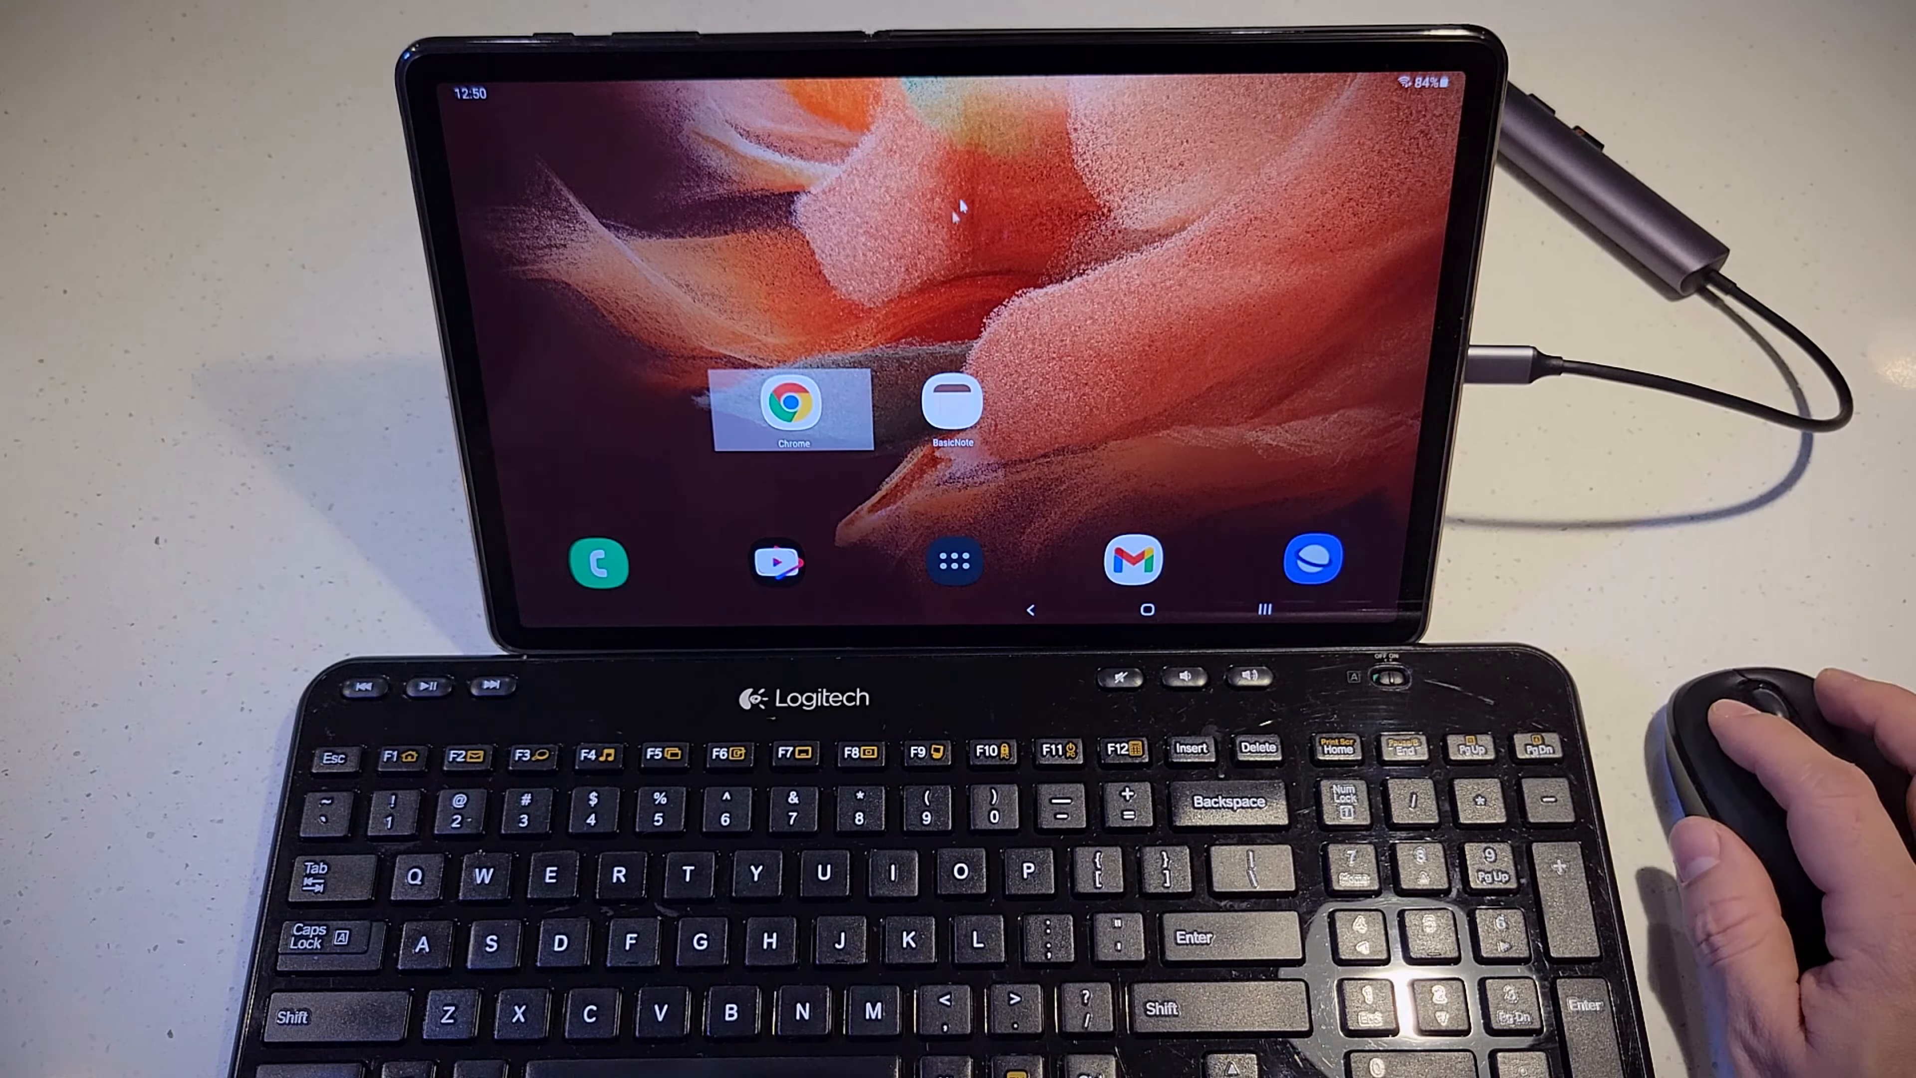
{"action": "left_click", "coordinate": [795, 403]}
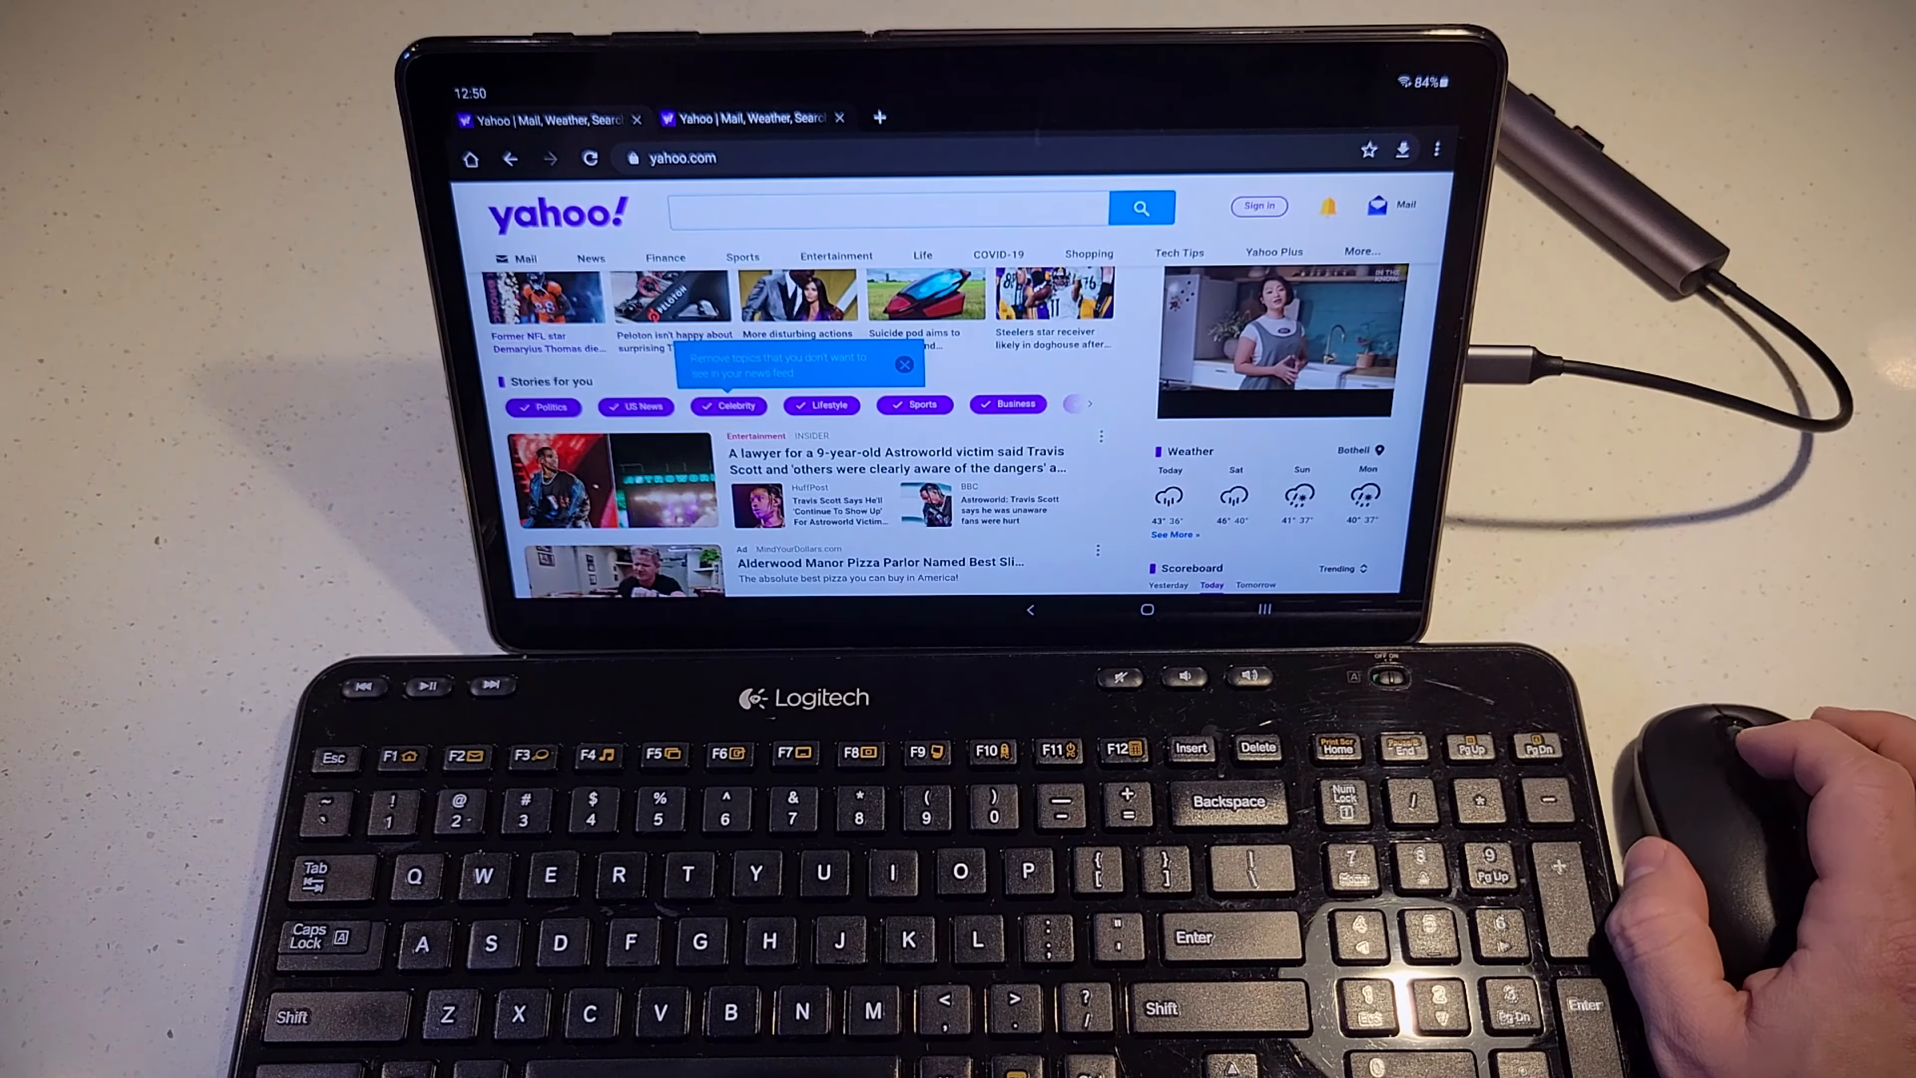
Browse Yahoo, search Google for wikipedia and reach the Wikipedia main page
{"action": "scroll", "scroll_direction": "down", "scroll_amount": 3}
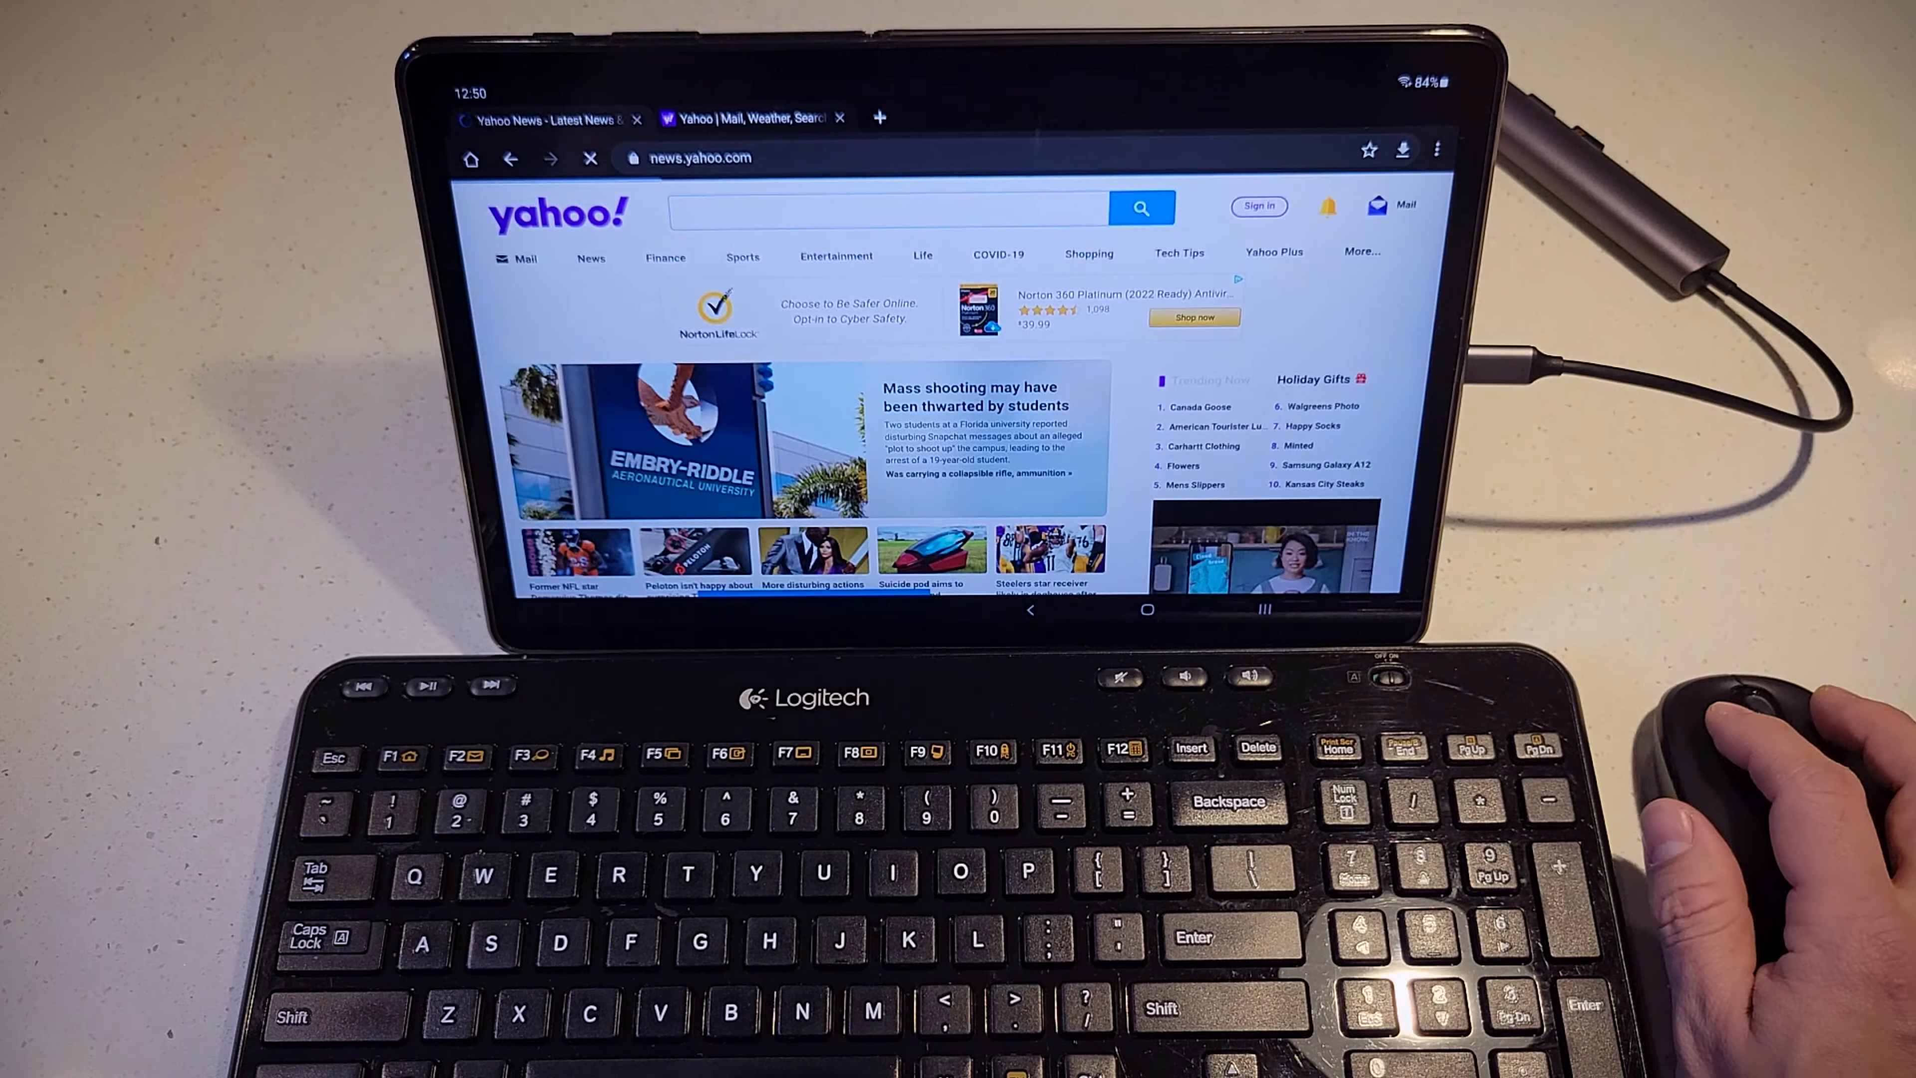
{"action": "type", "text": "w"}
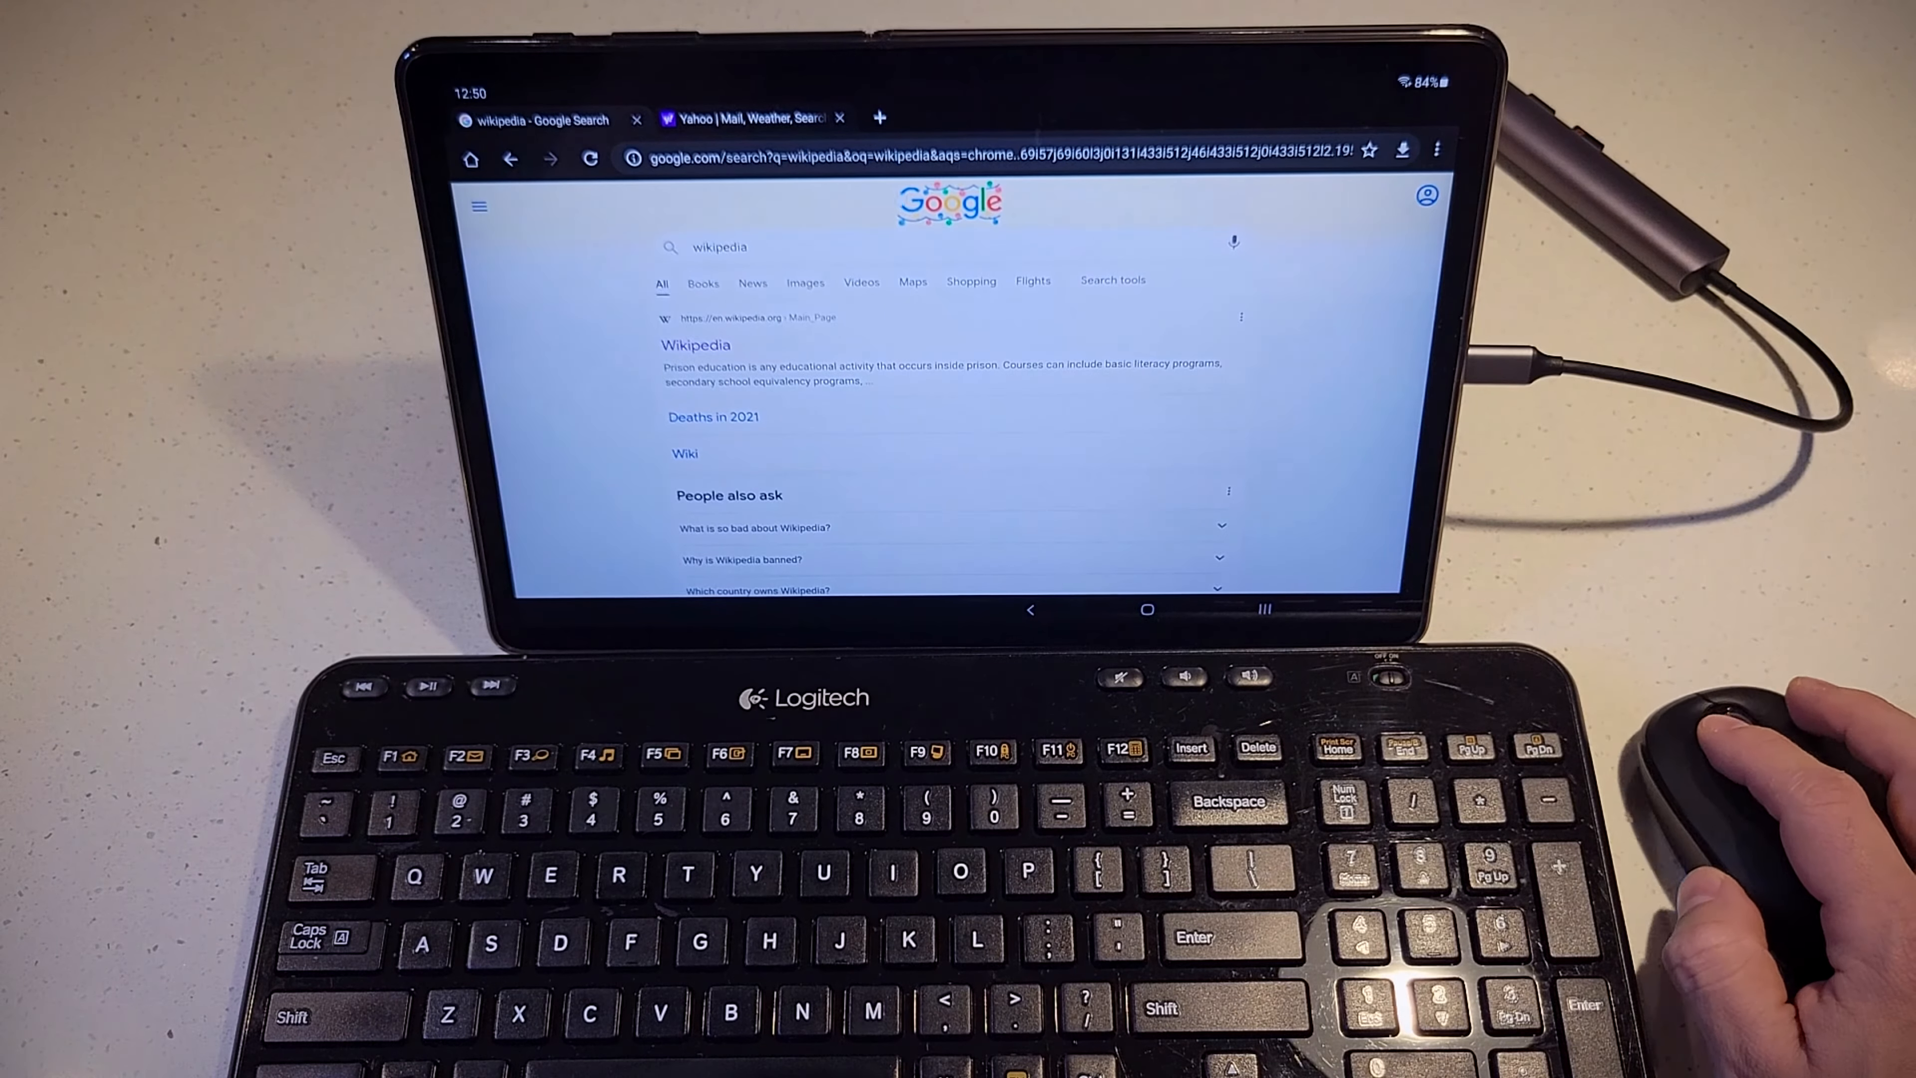
{"action": "left_click", "coordinate": [695, 344]}
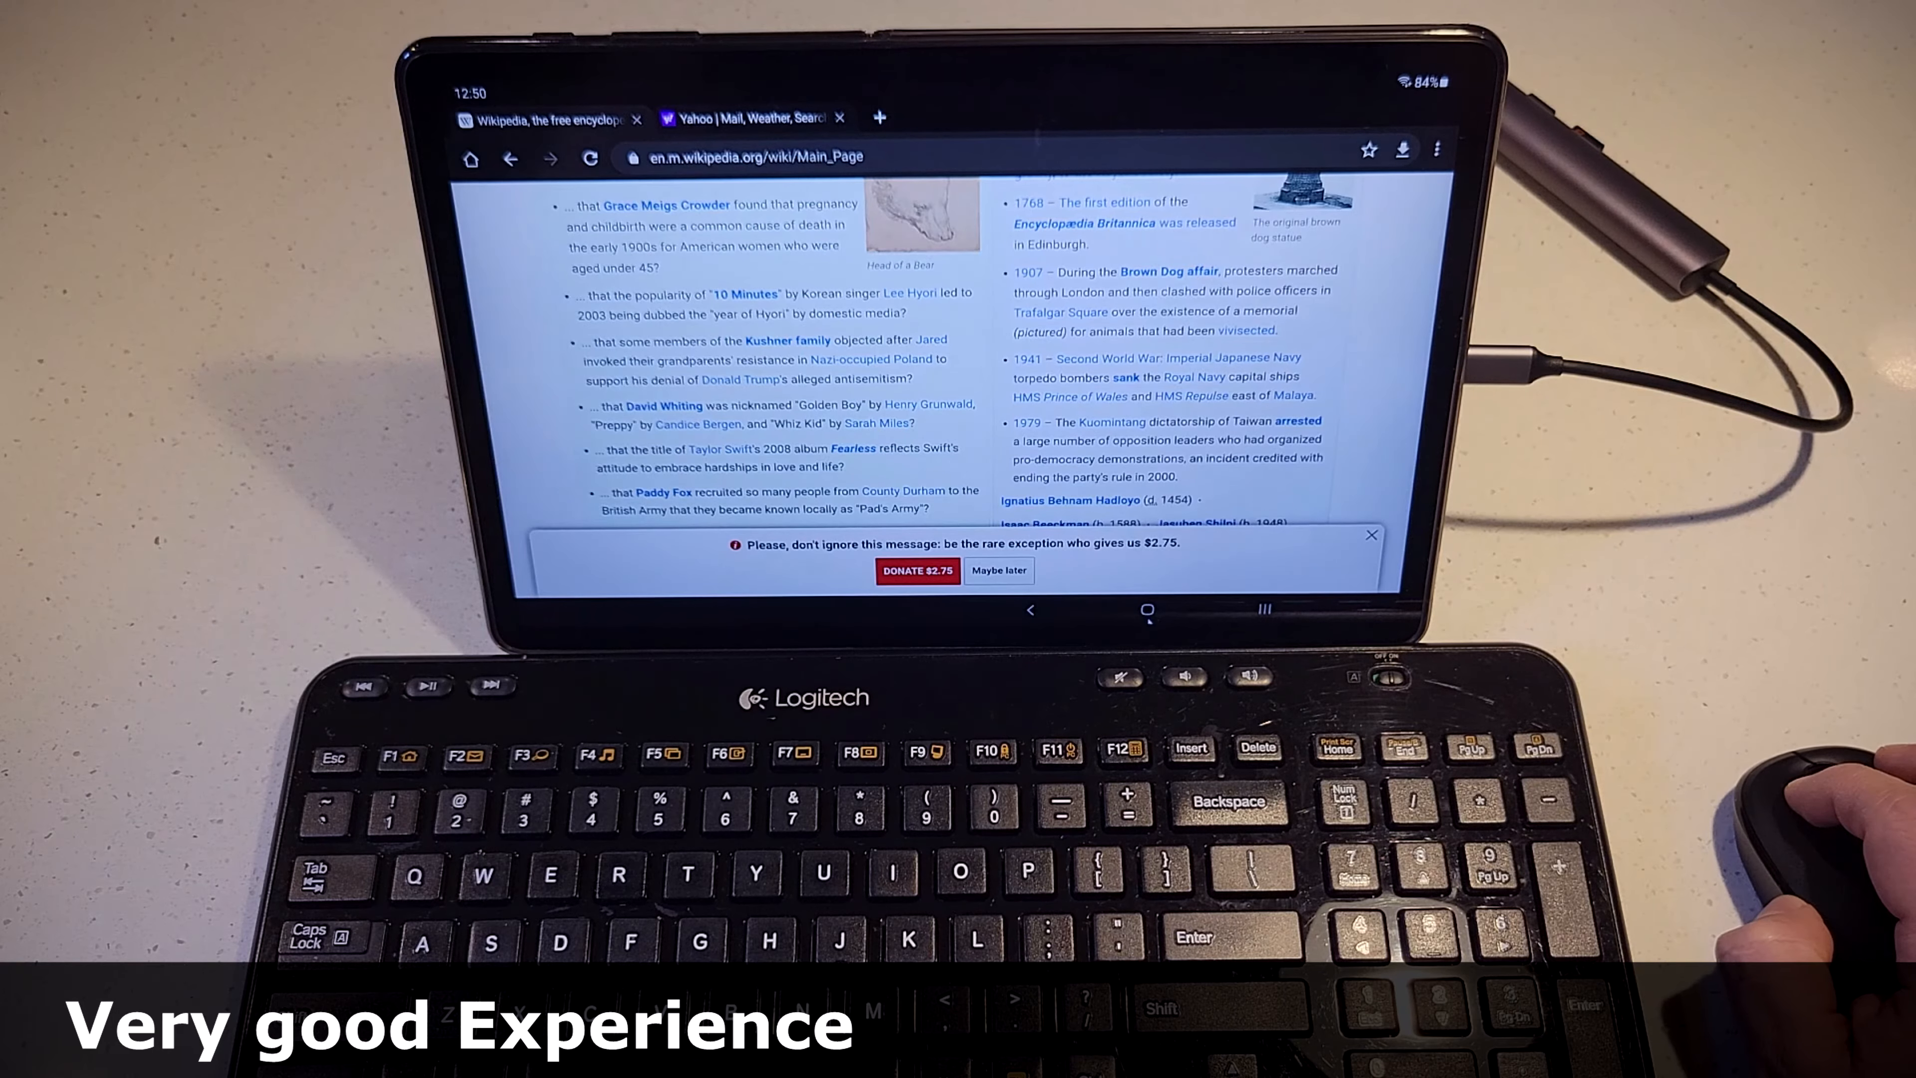
Switch to BasicNote and start a new plain text Note
{"action": "left_click", "coordinate": [1181, 608]}
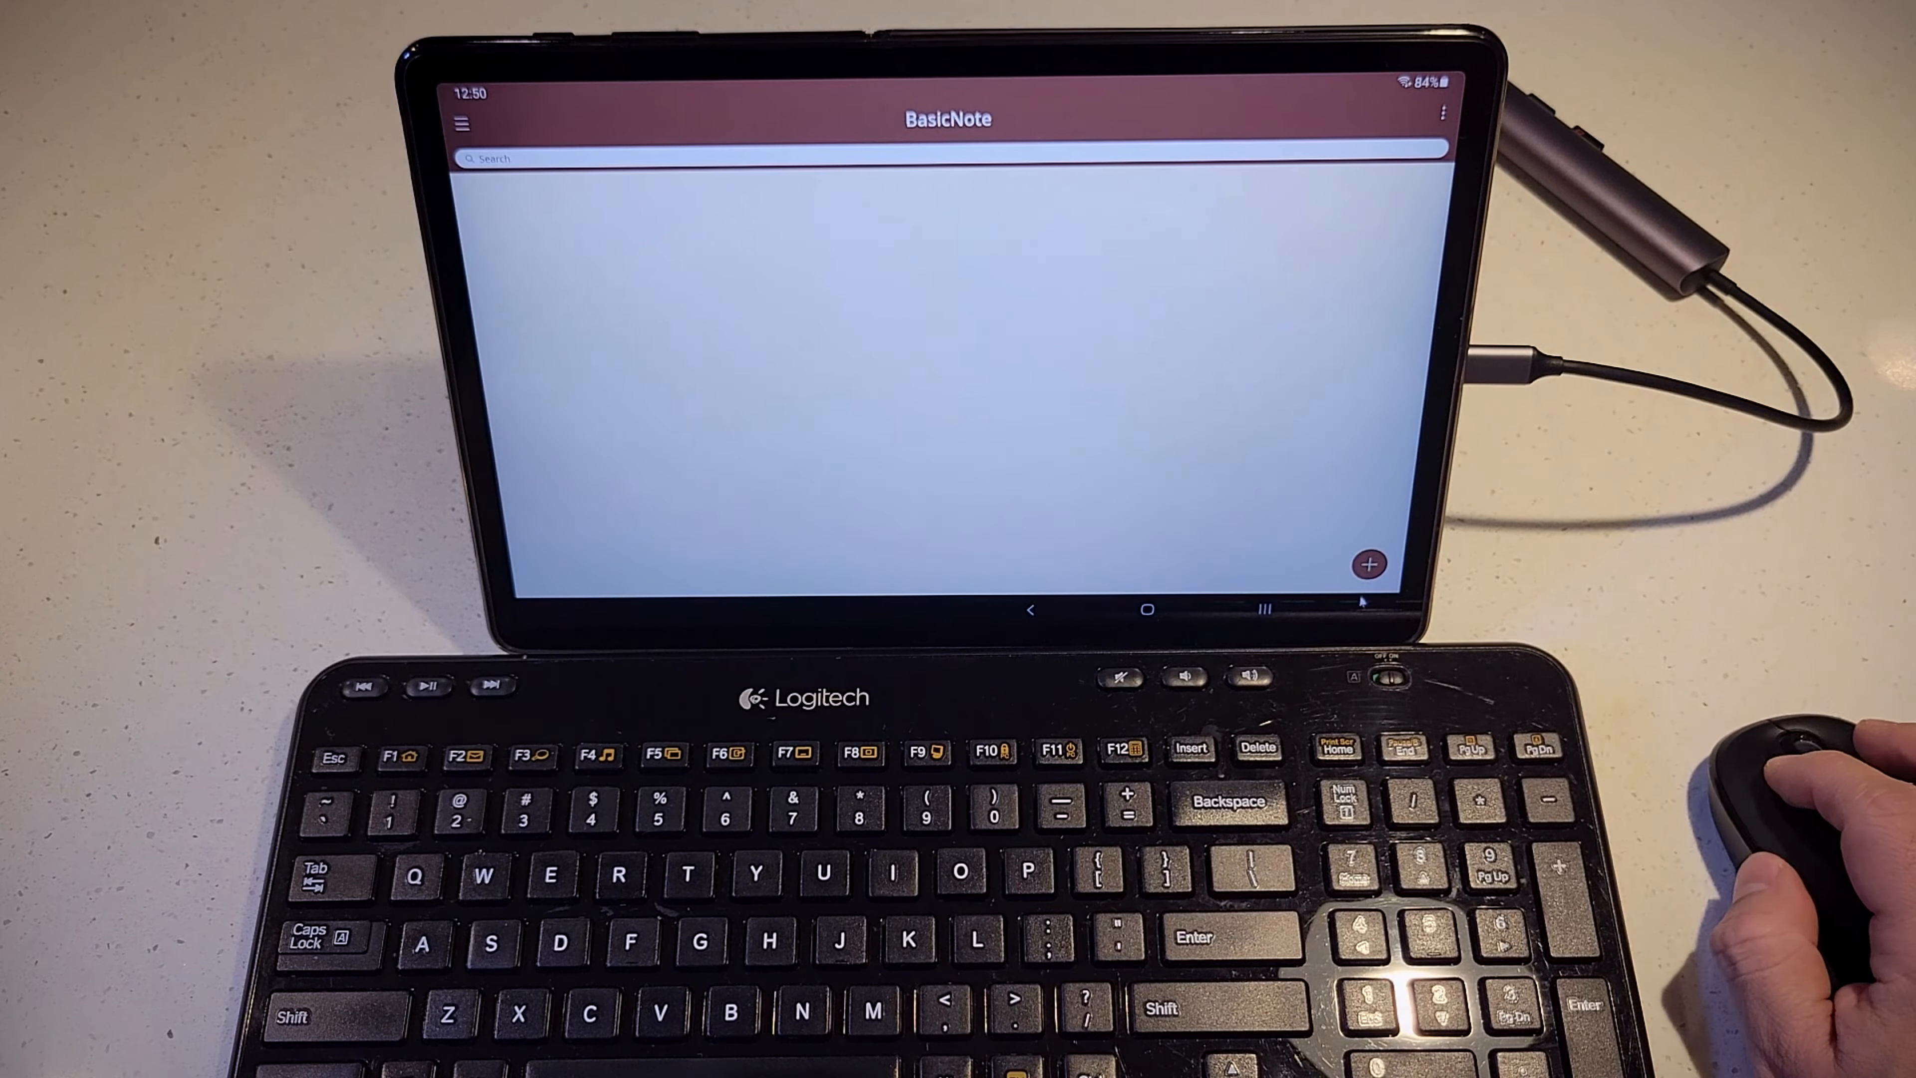
{"action": "left_click", "coordinate": [1367, 563]}
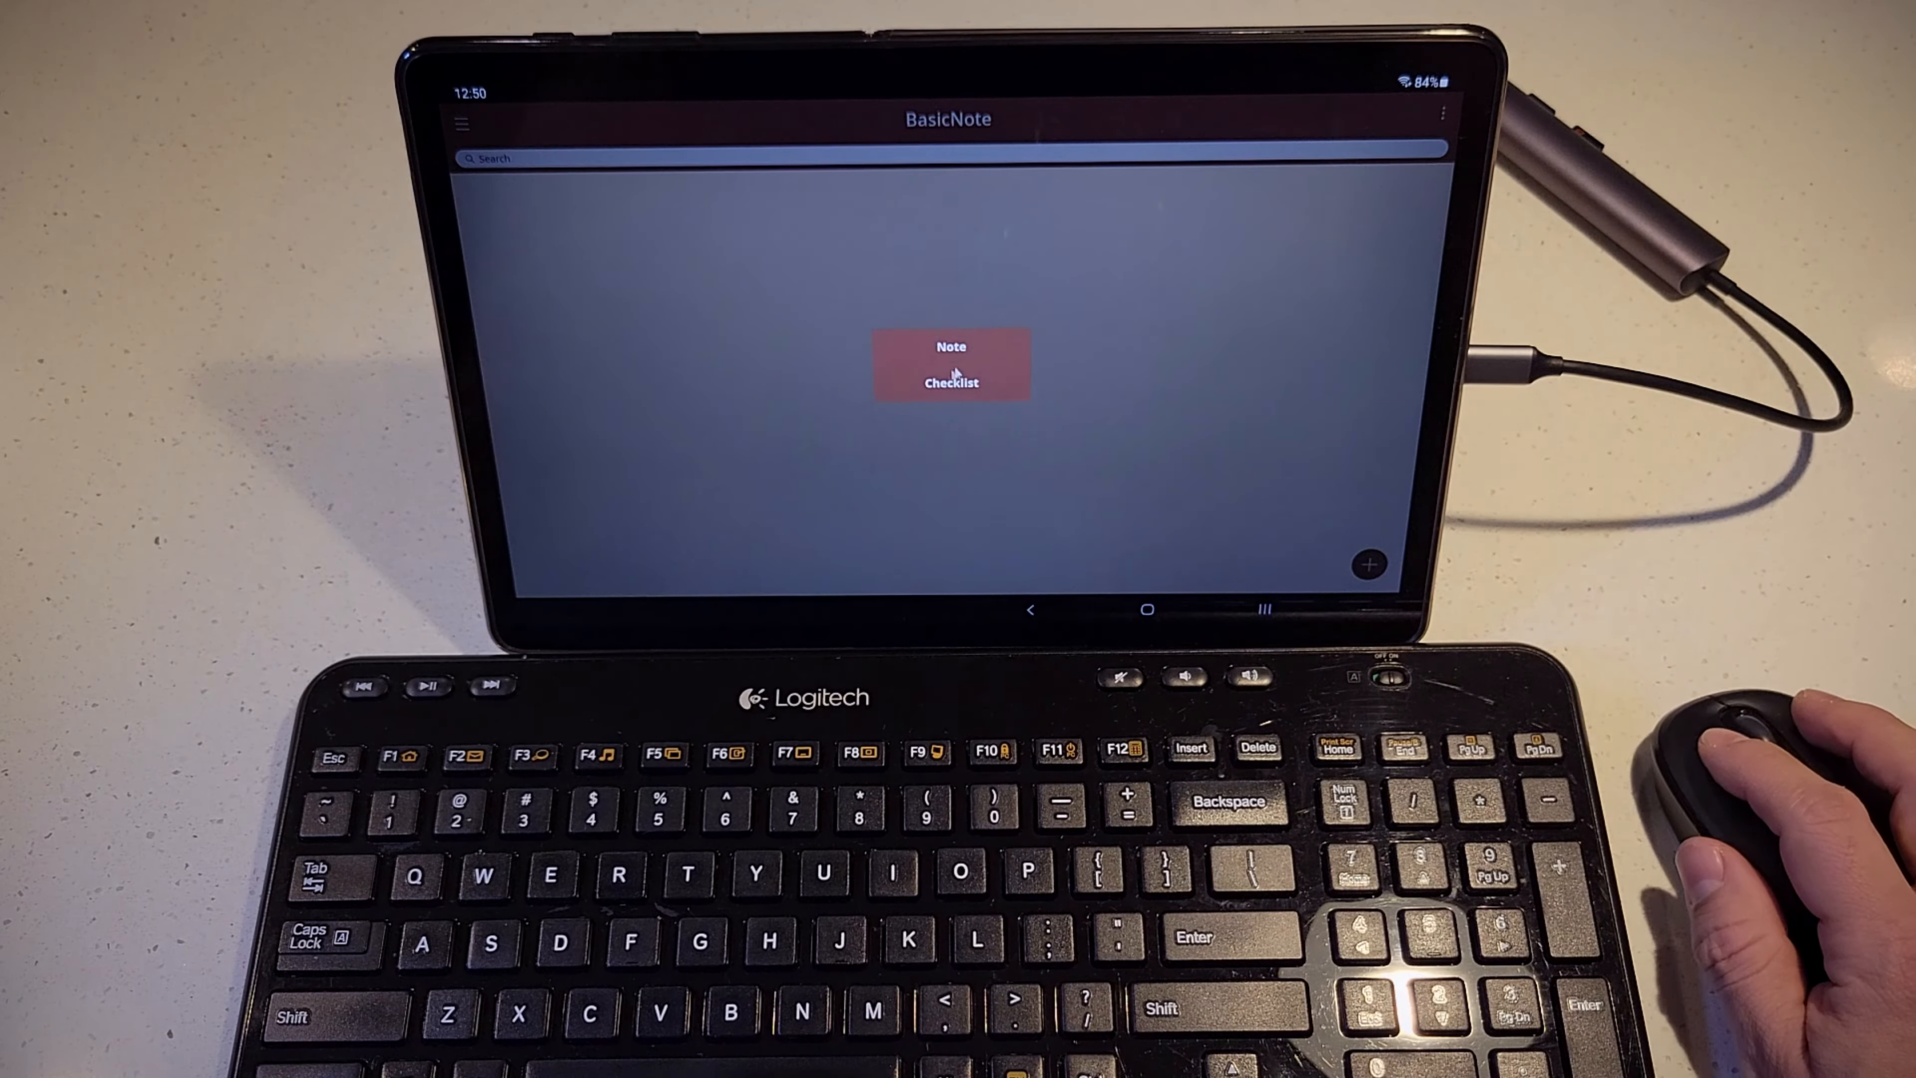
{"action": "left_click", "coordinate": [952, 347]}
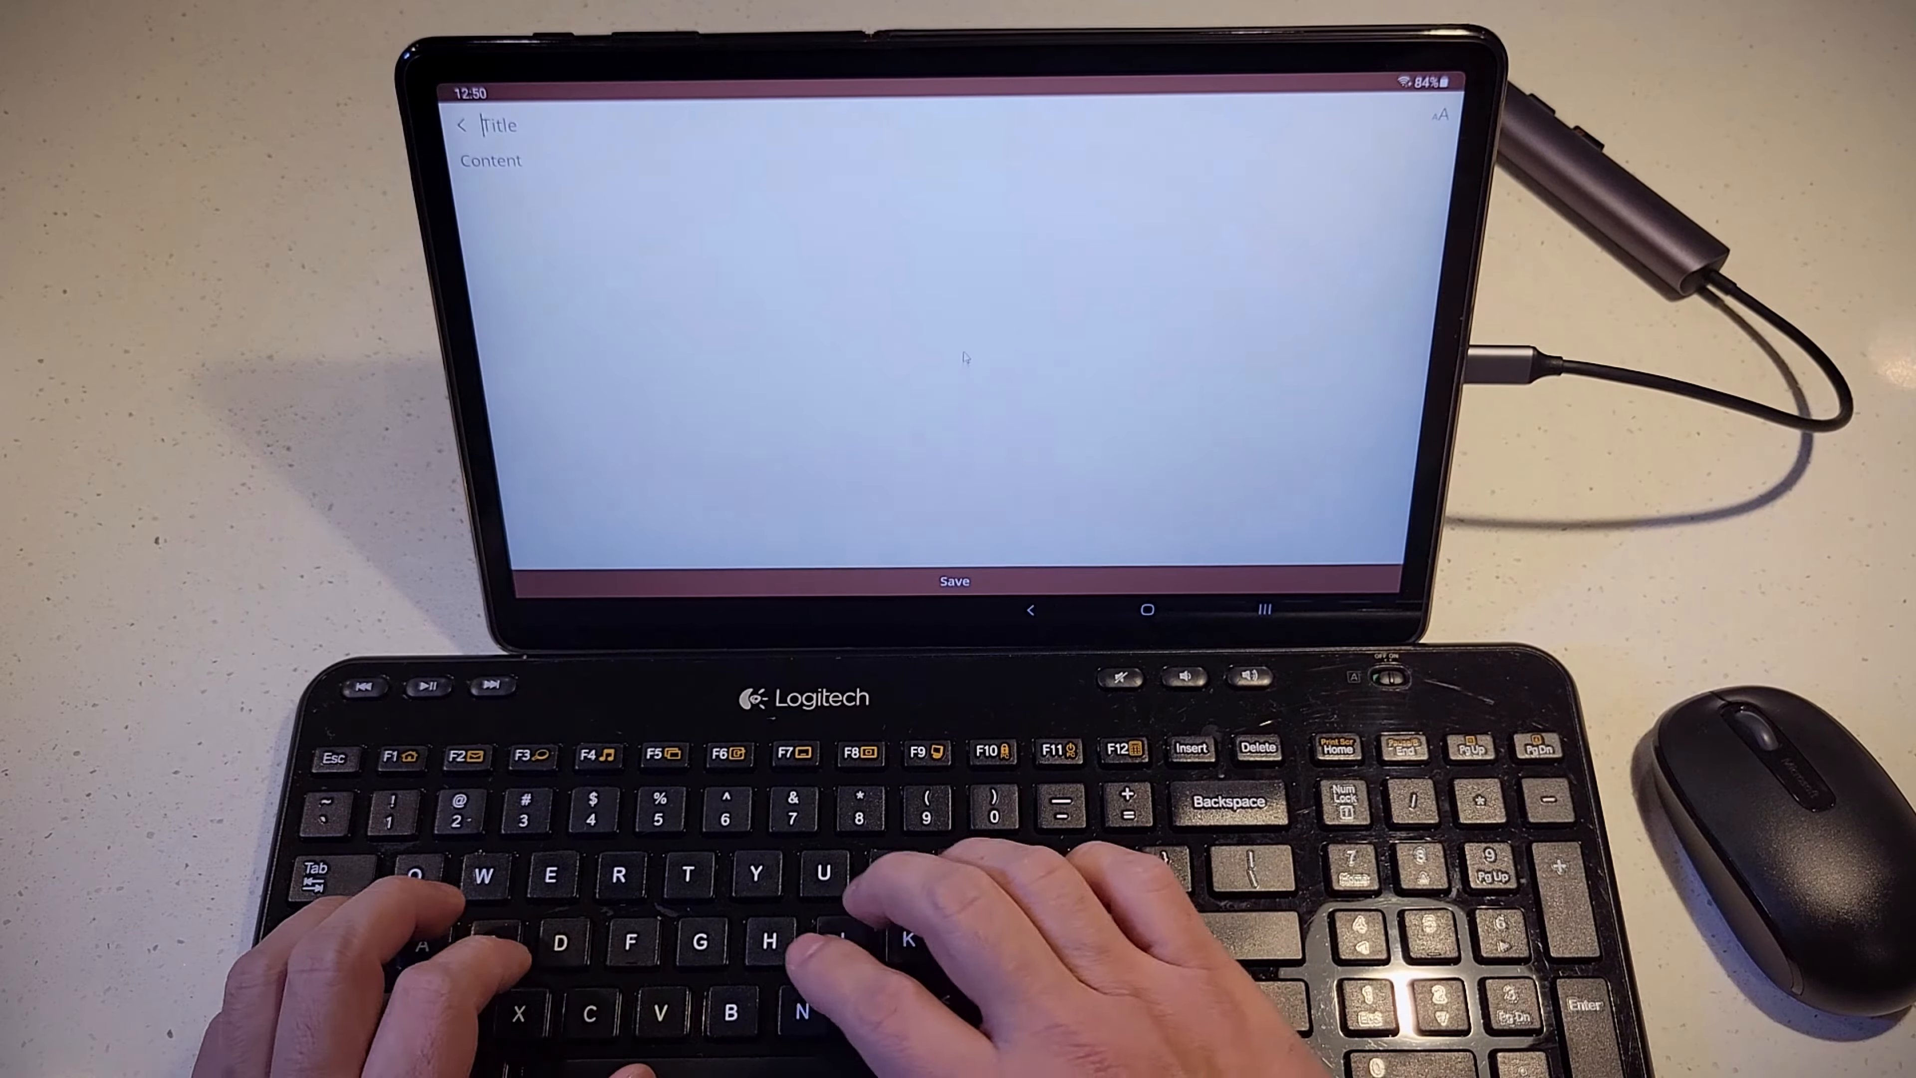
Title the note 'Hello' and begin the sentence about the keyboard connected to my tablet
{"action": "type", "text": "Hello"}
{"action": "left_click", "coordinate": [930, 160]}
{"action": "type", "text": "Hi guys this is a t"}
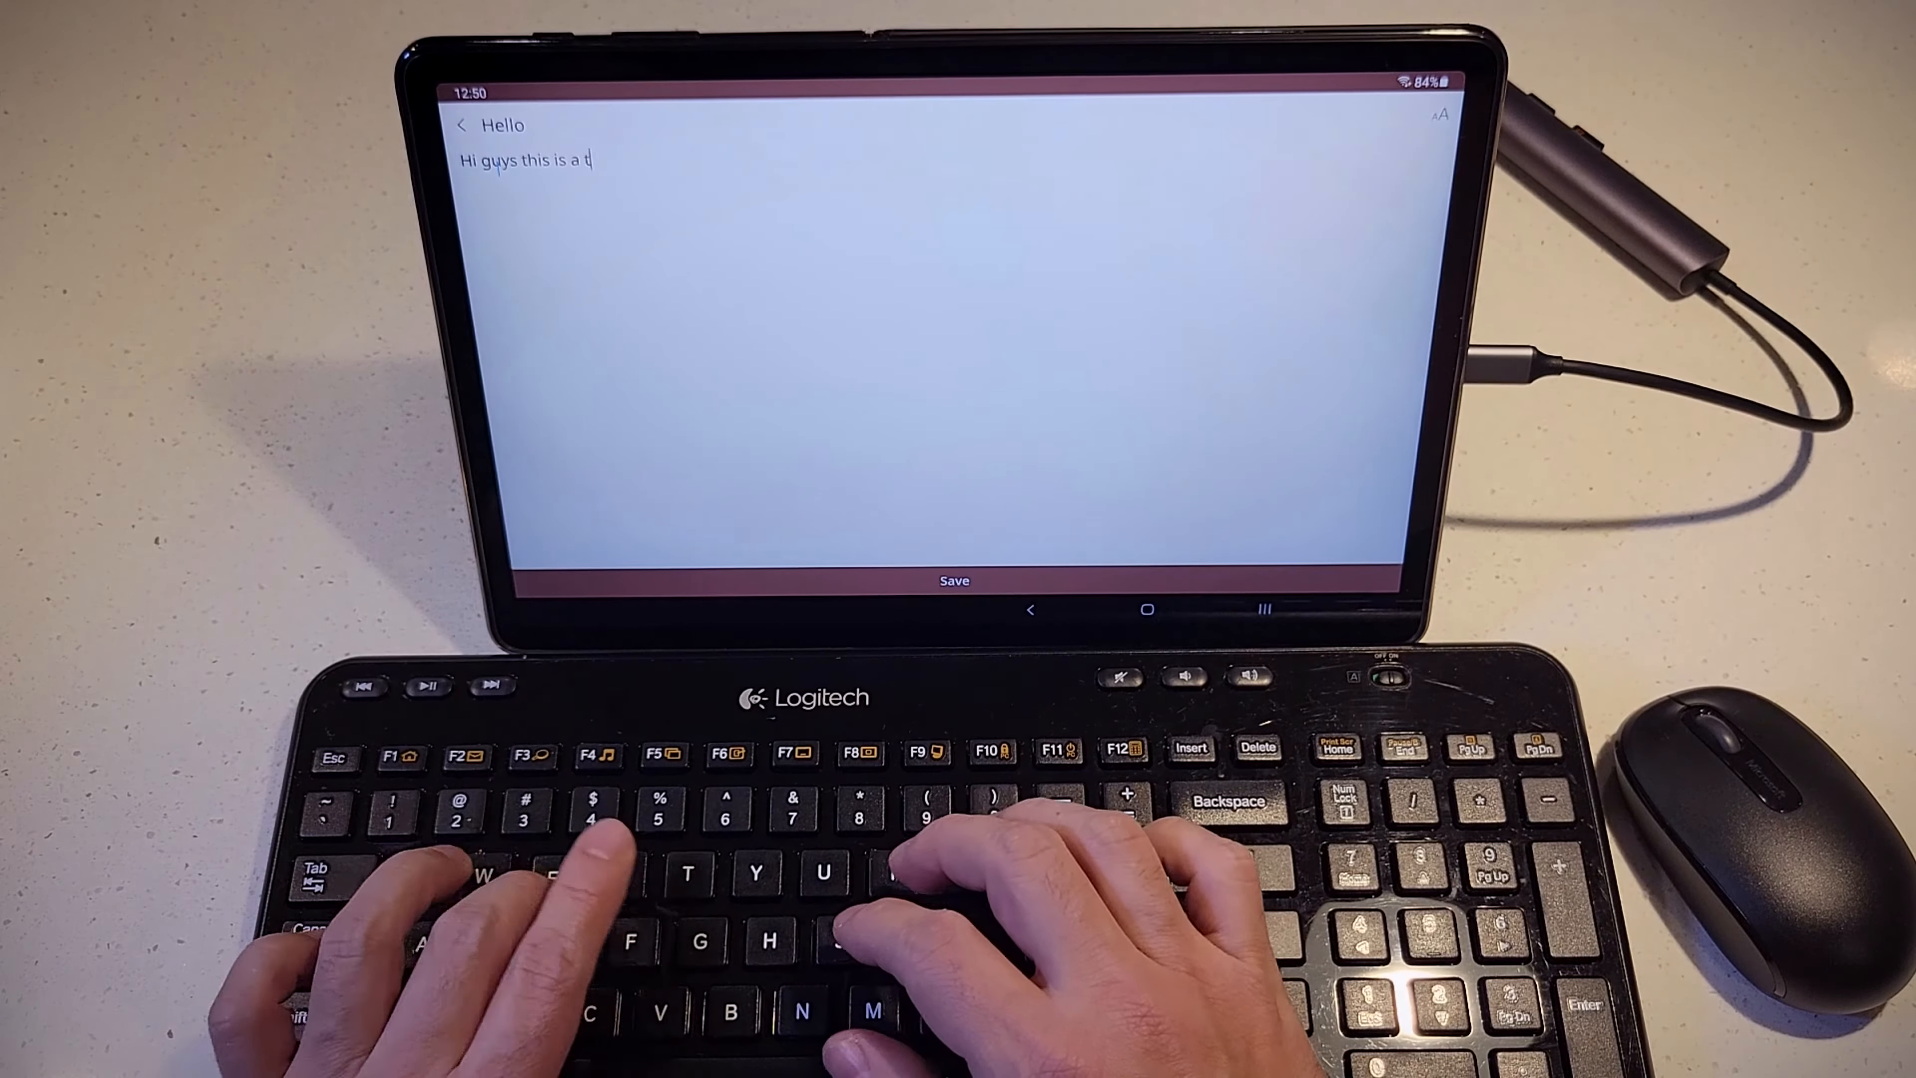
{"action": "type", "text": "est for th"}
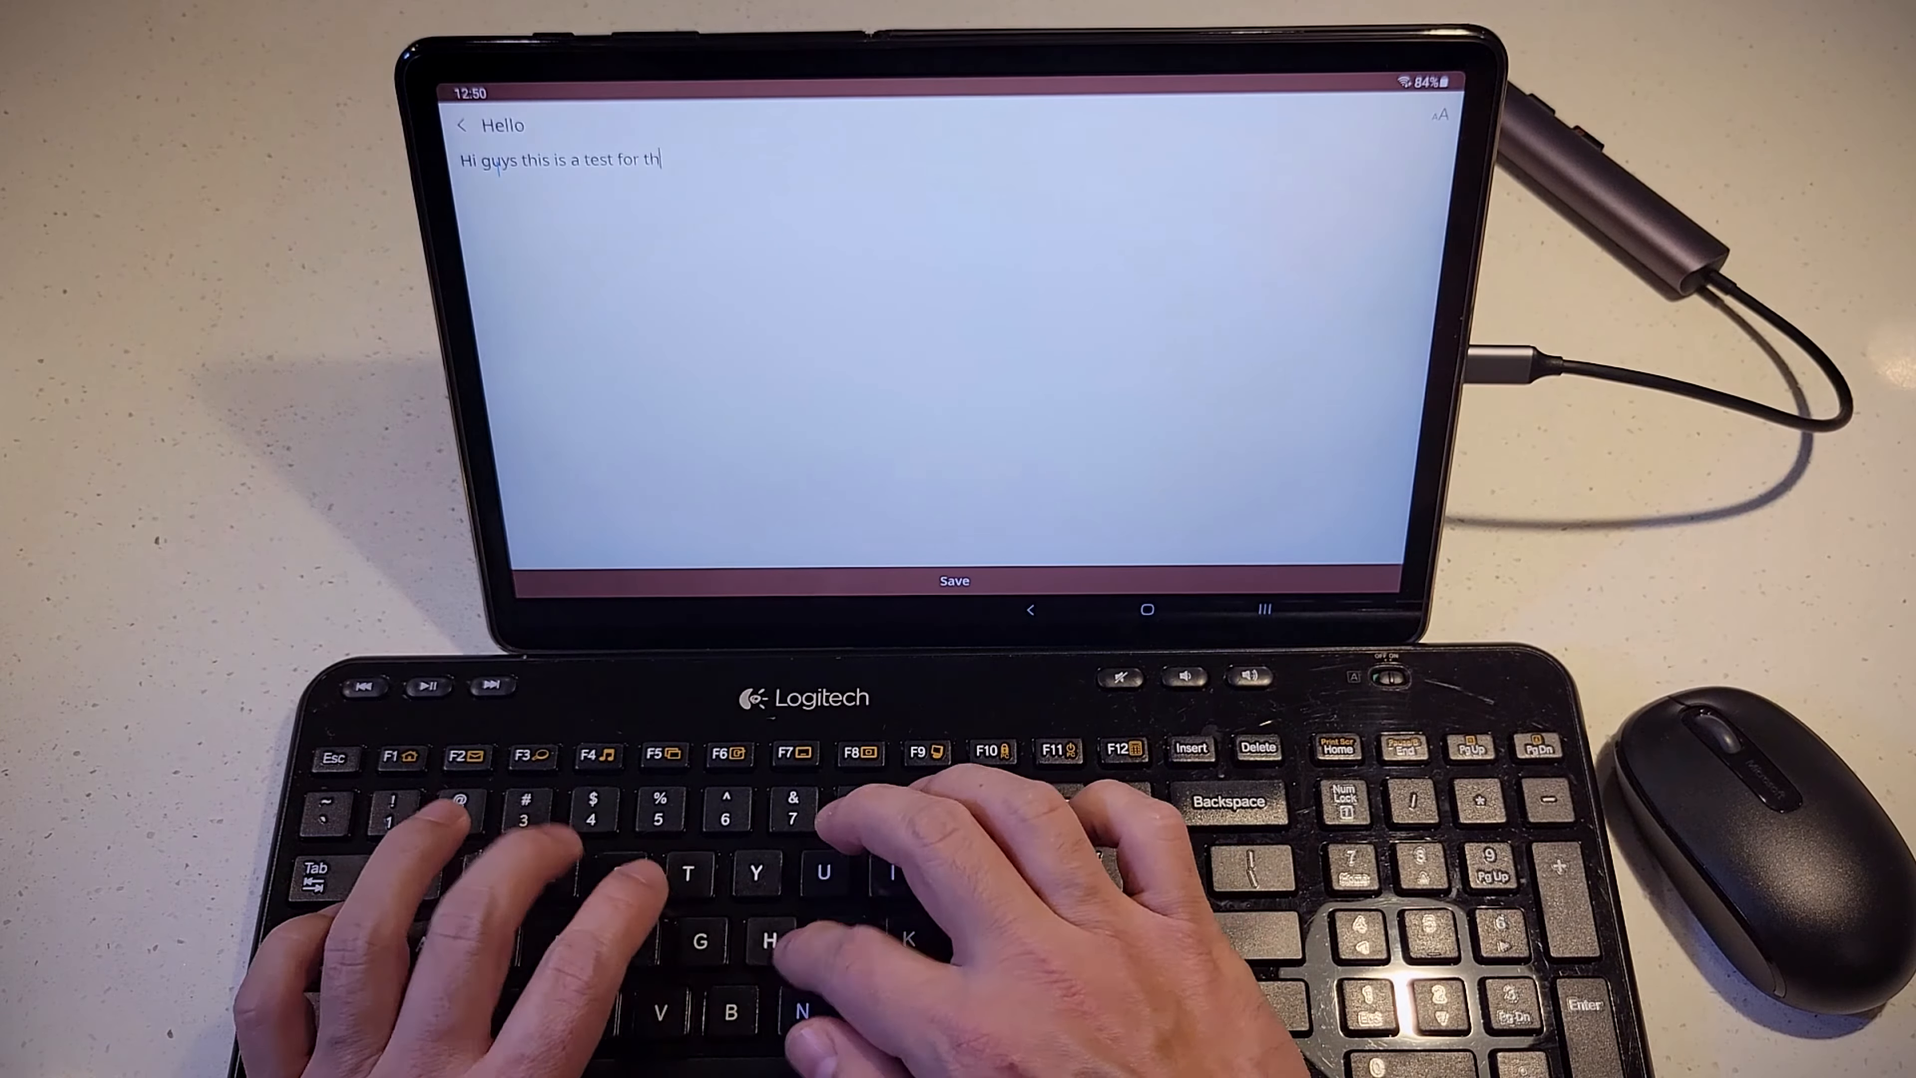
{"action": "type", "text": "e keyboar"}
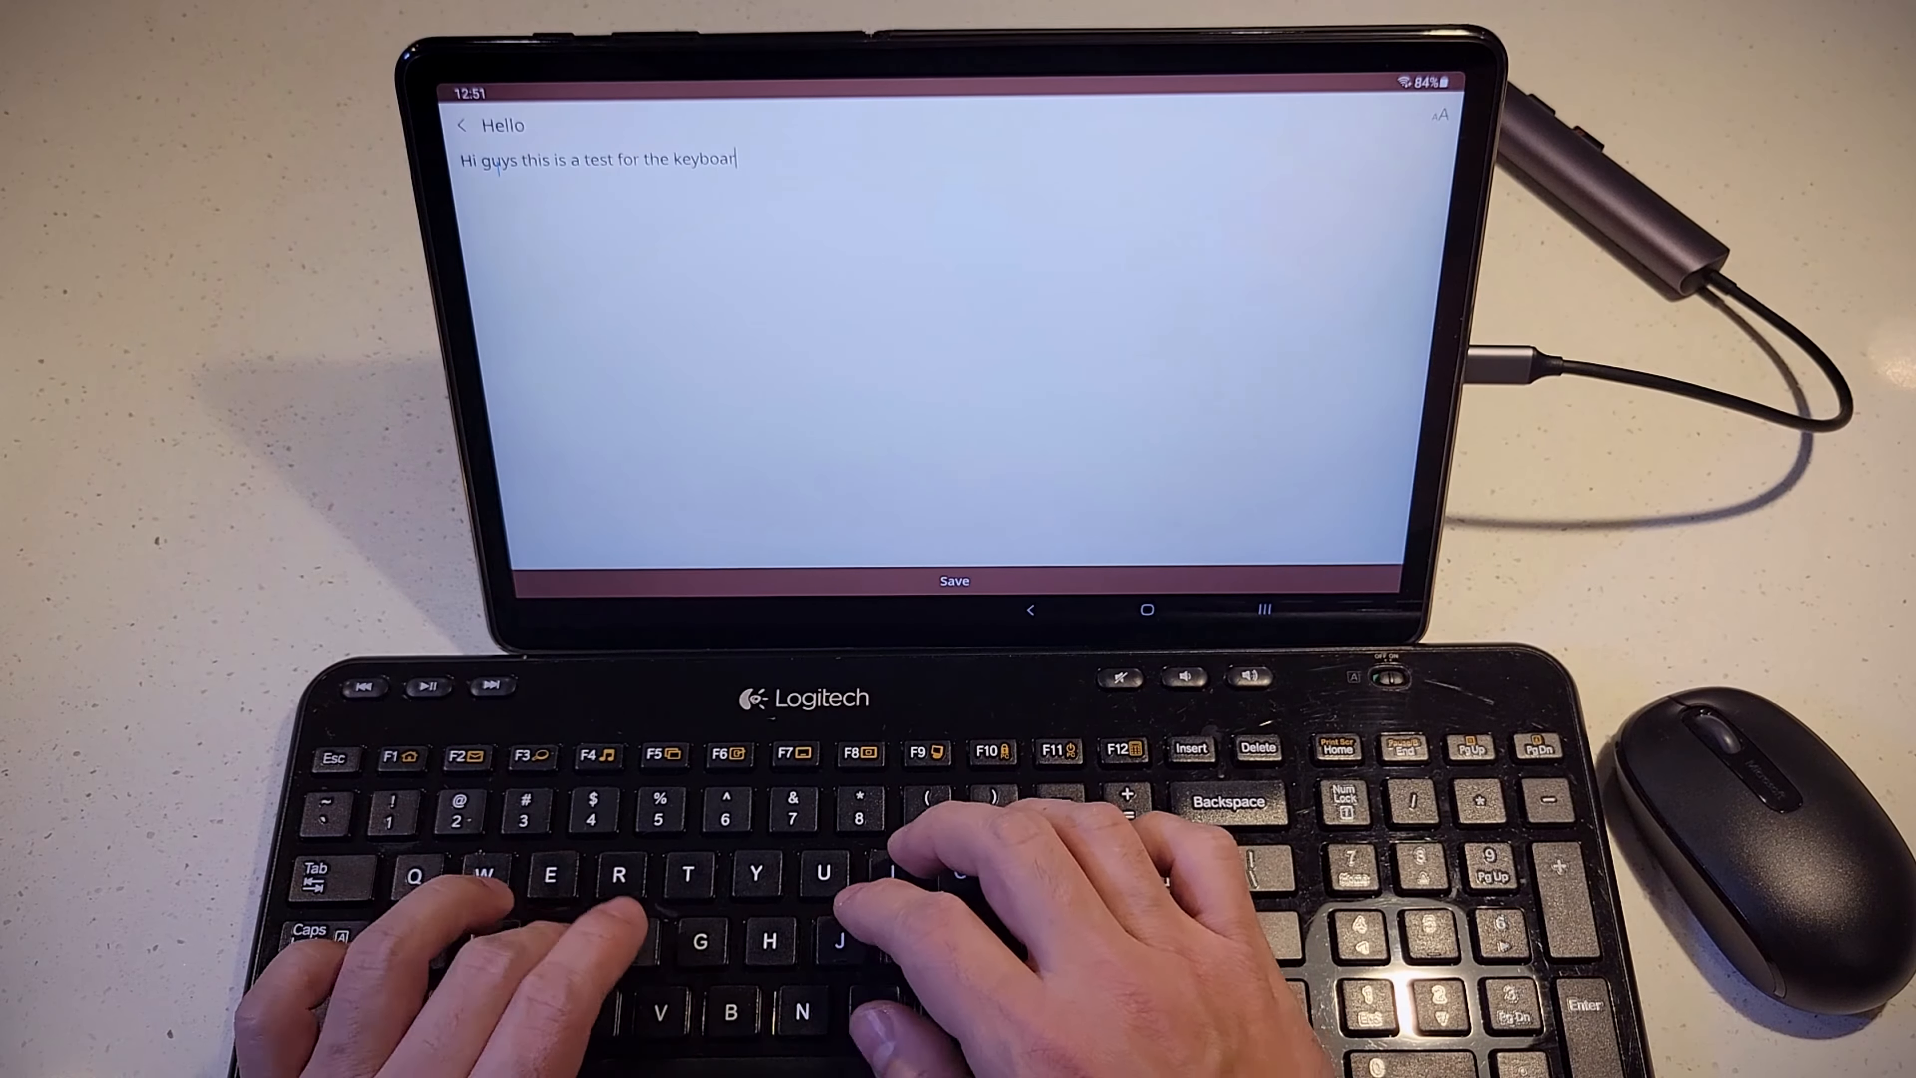
{"action": "type", "text": "connected to"}
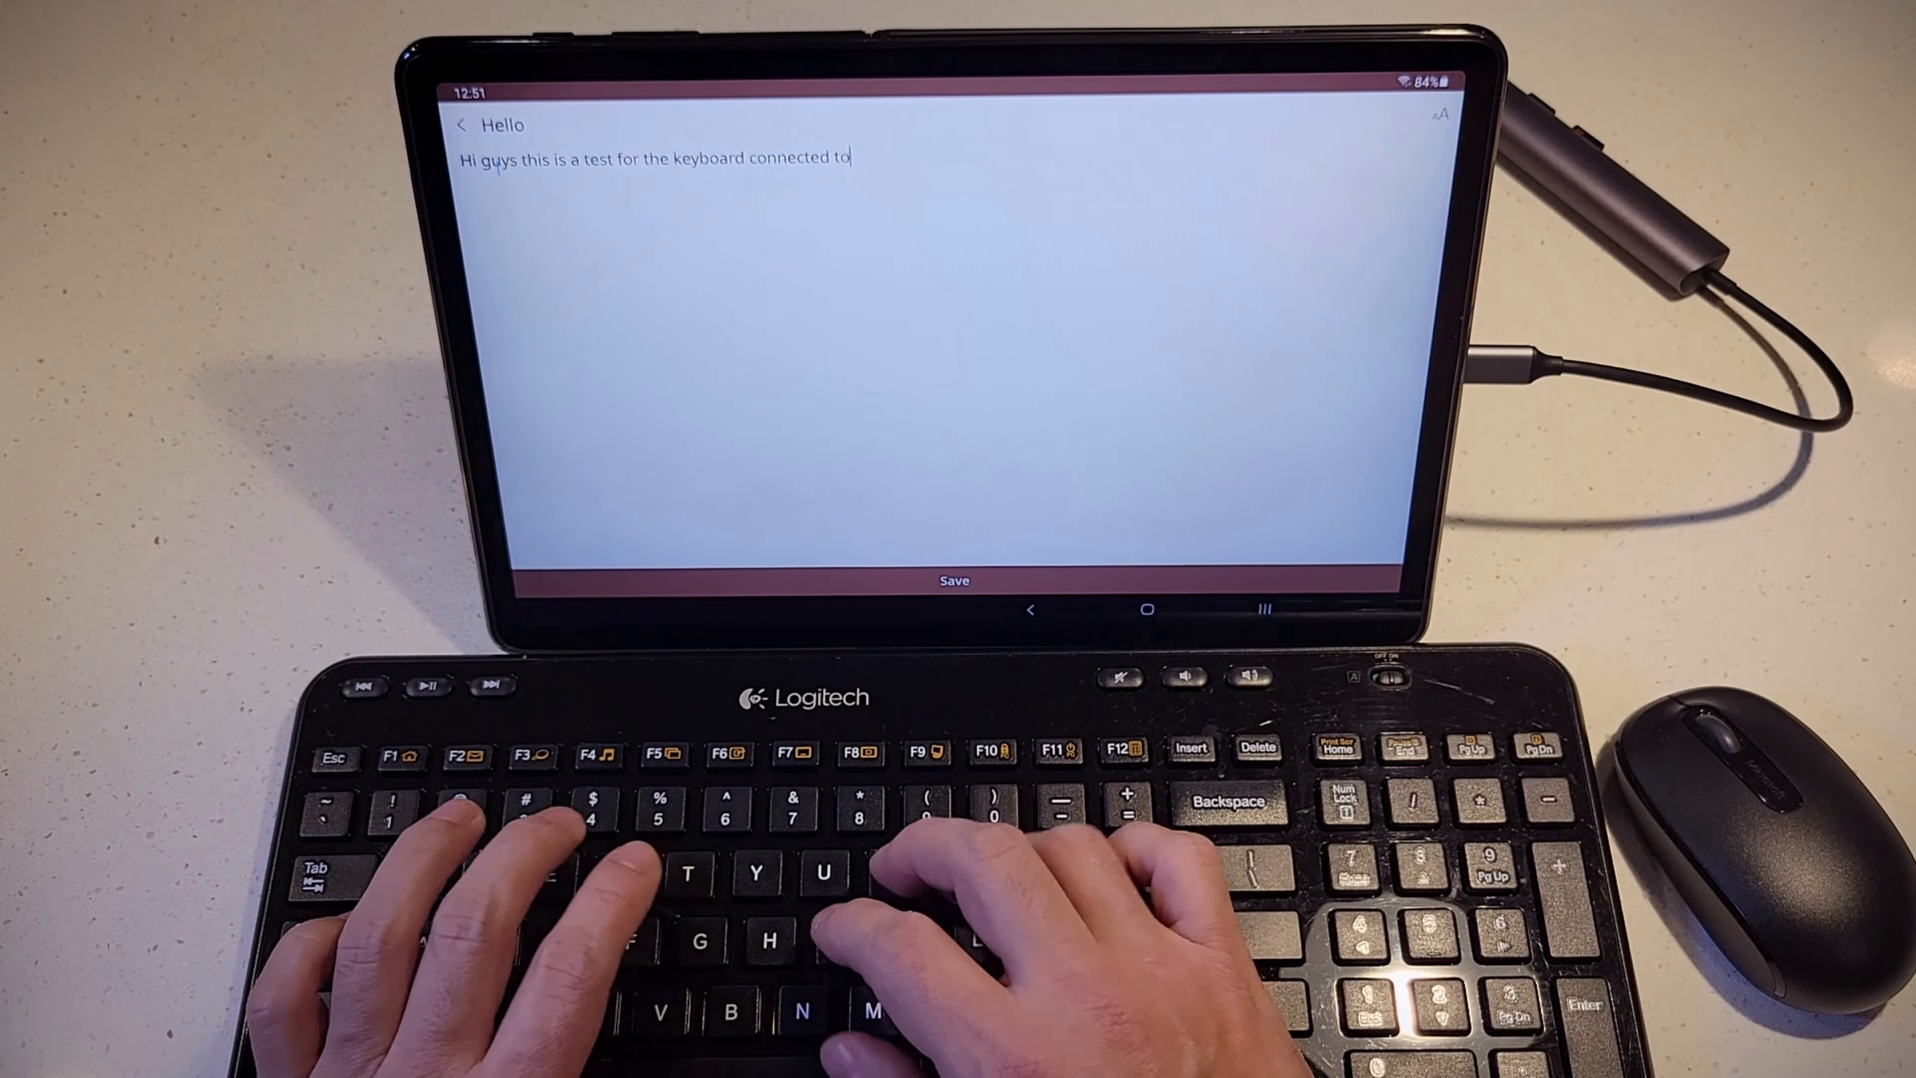
{"action": "type", "text": "my tablet"}
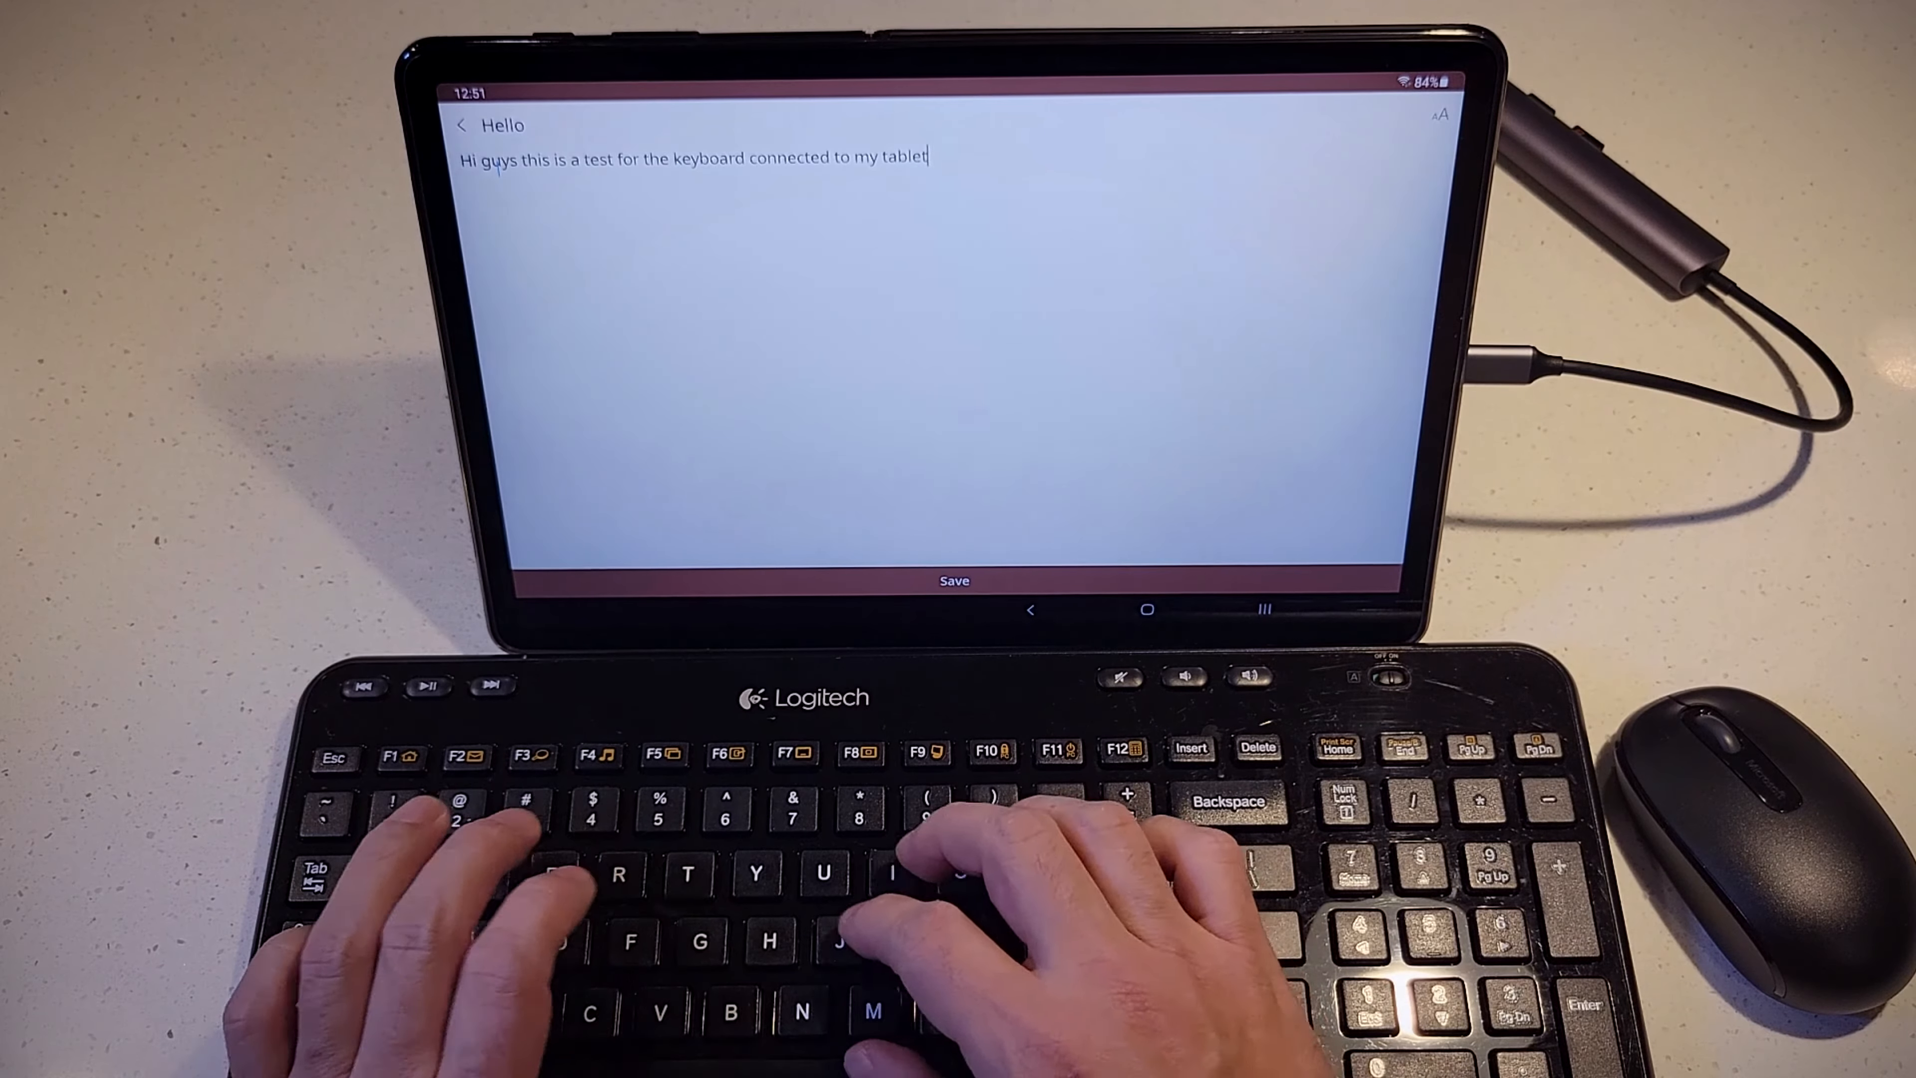
{"action": "type", "text": ", the"}
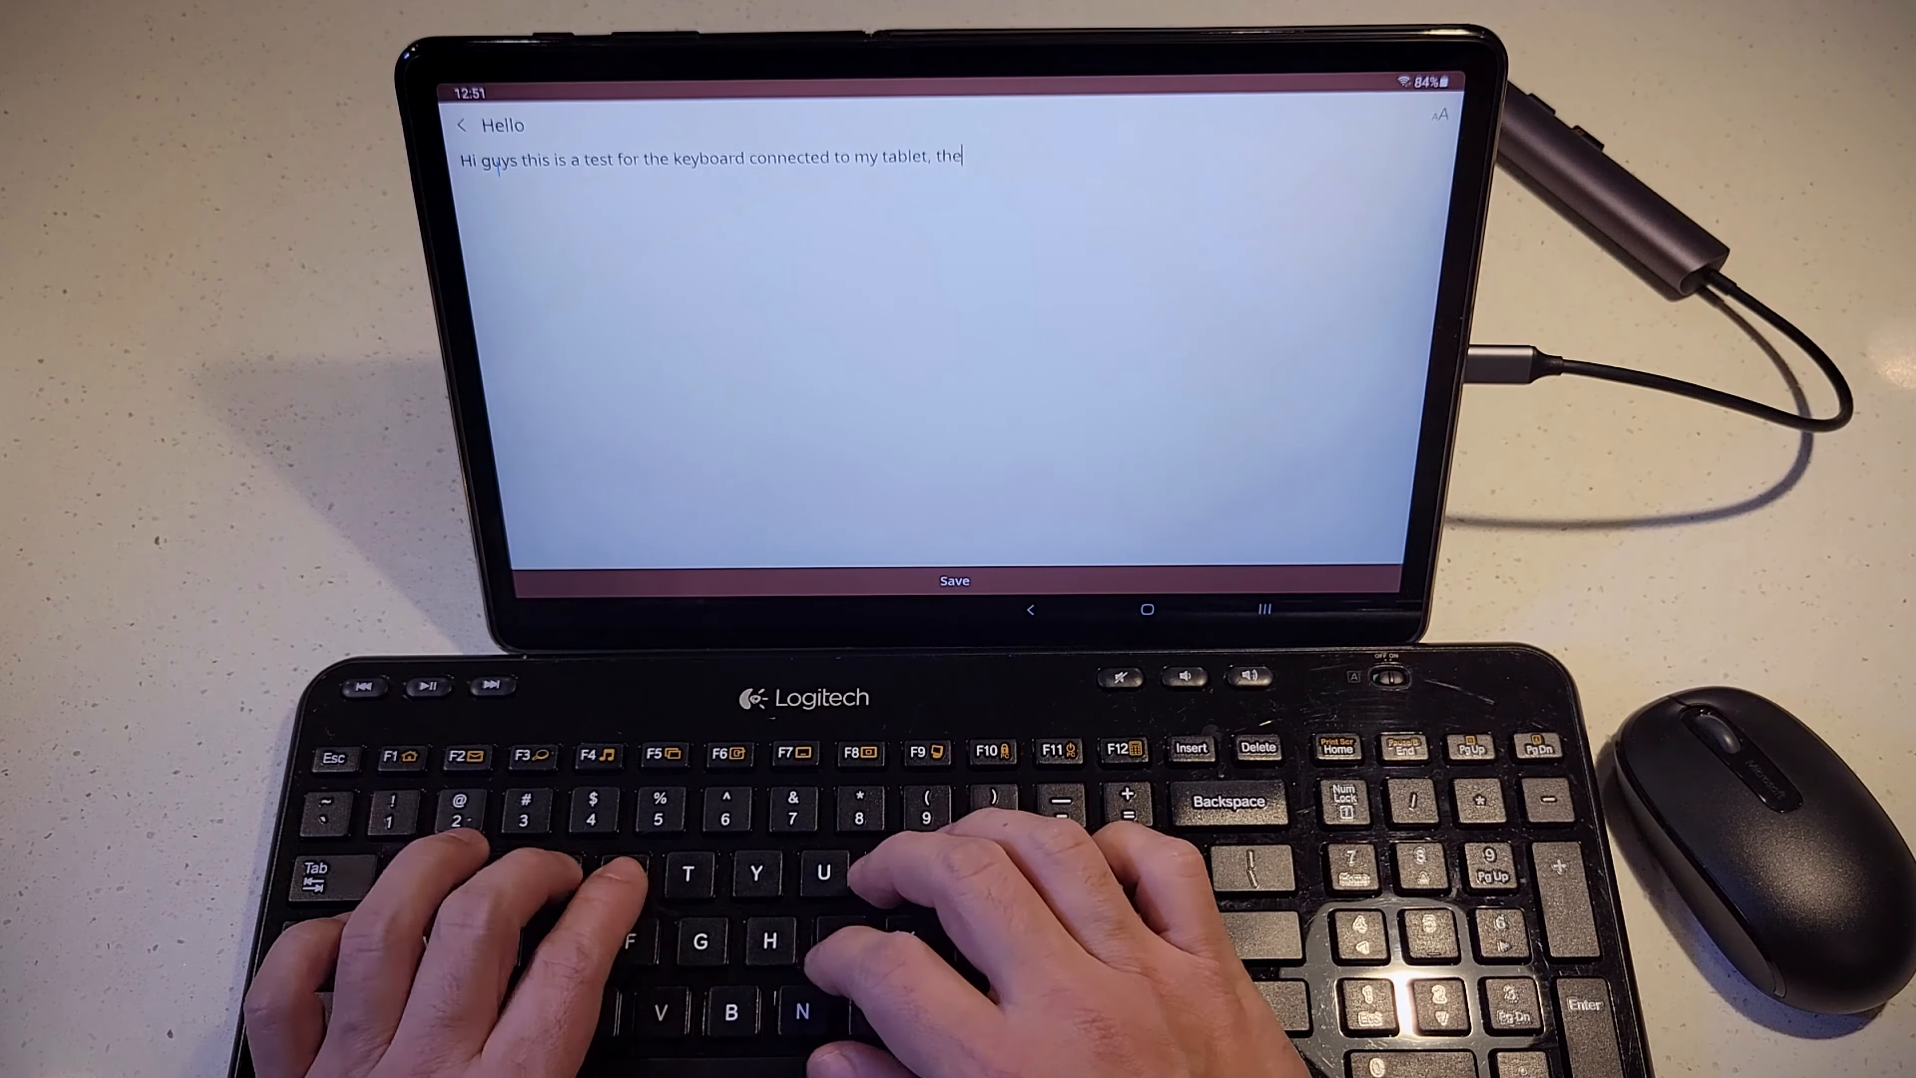
Finish the sentence: 'there is no issues, everything is working fine!'
{"action": "type", "text": "re is no iss"}
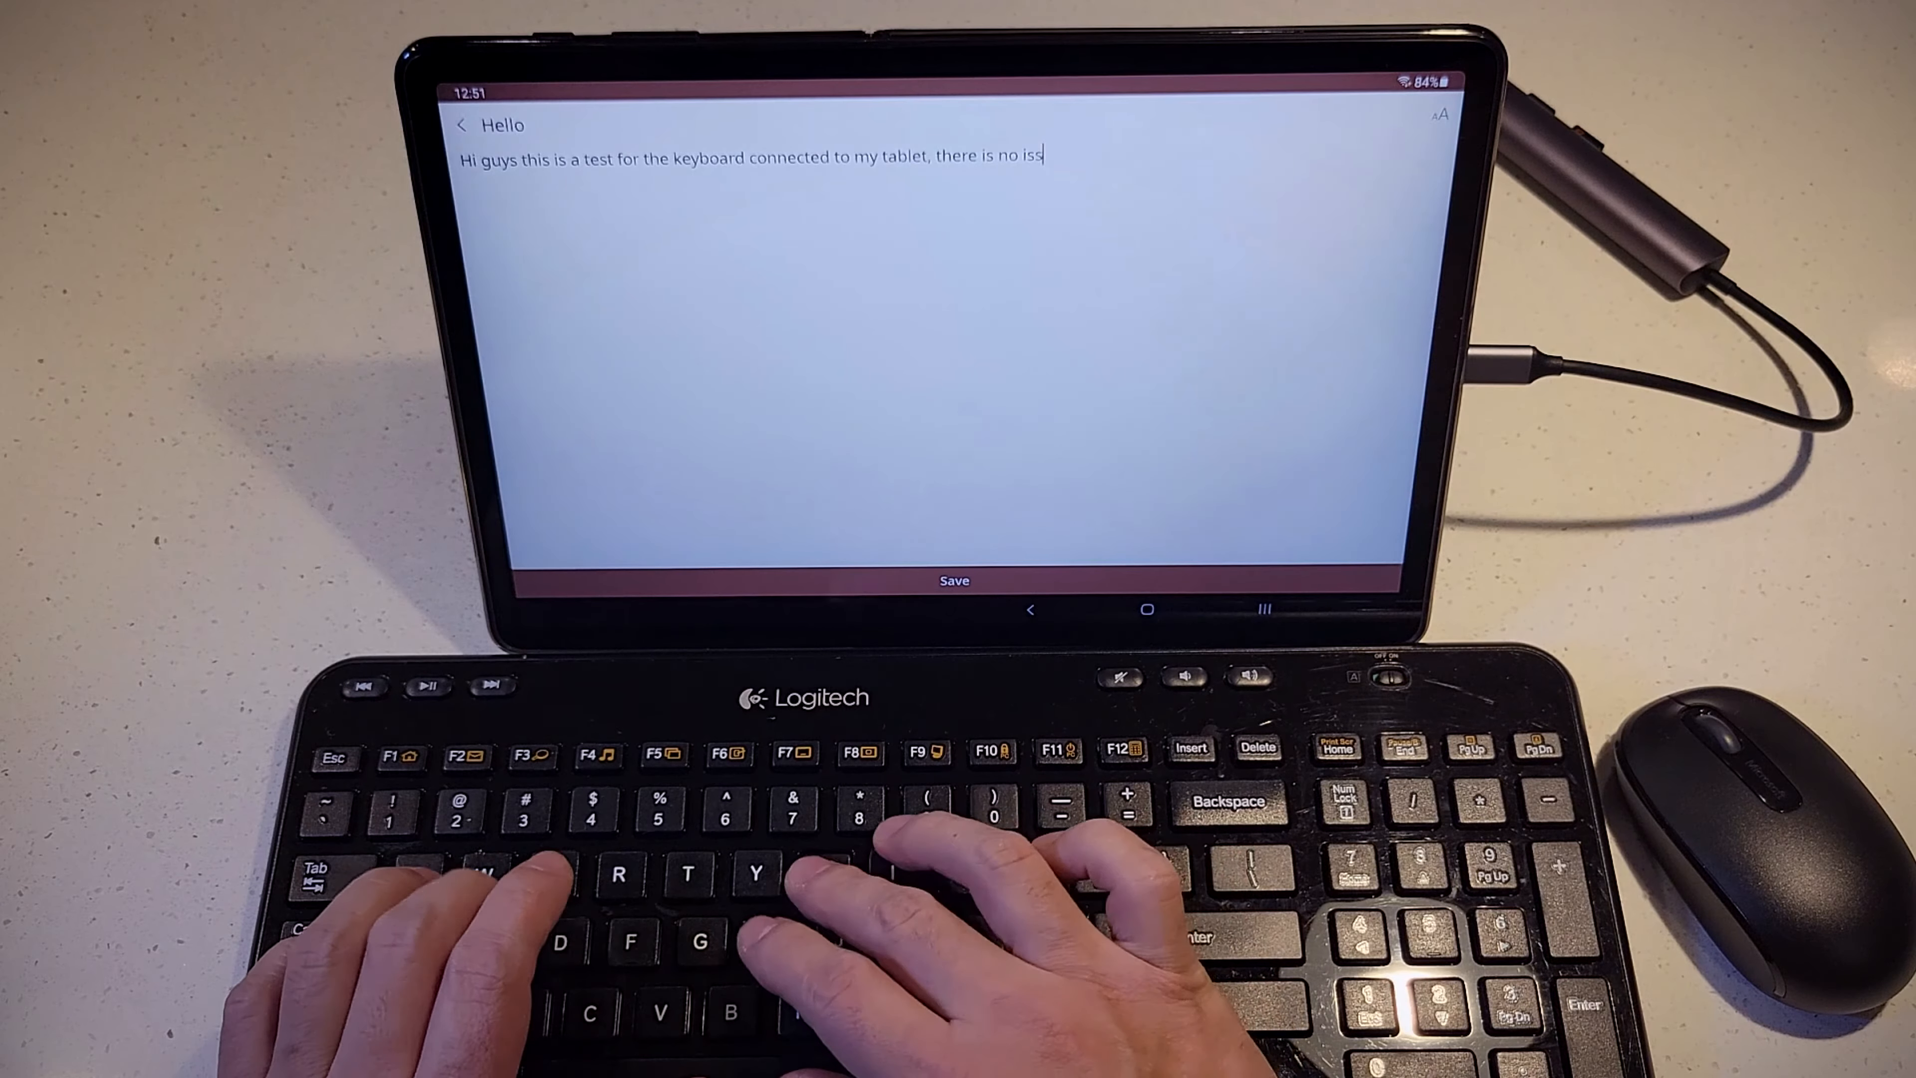
{"action": "type", "text": "ues, ev"}
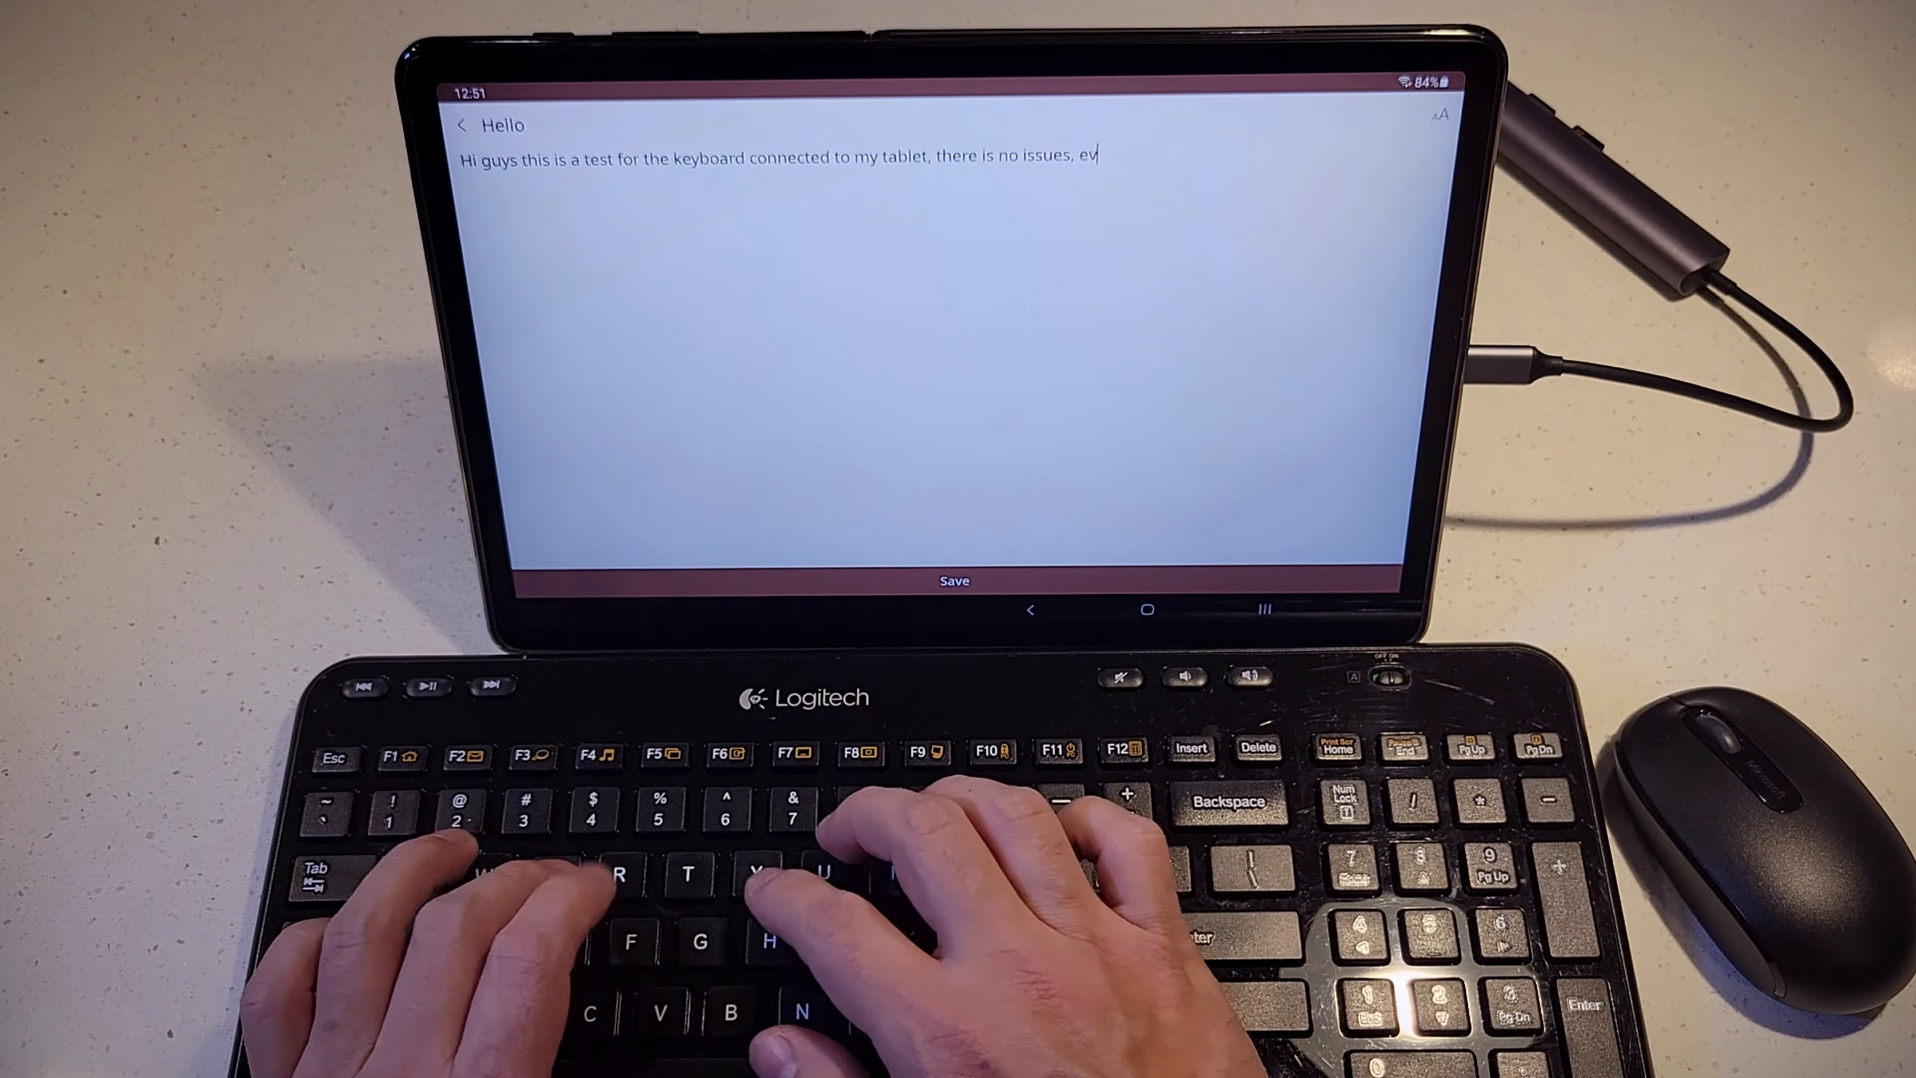
{"action": "type", "text": "erything is w"}
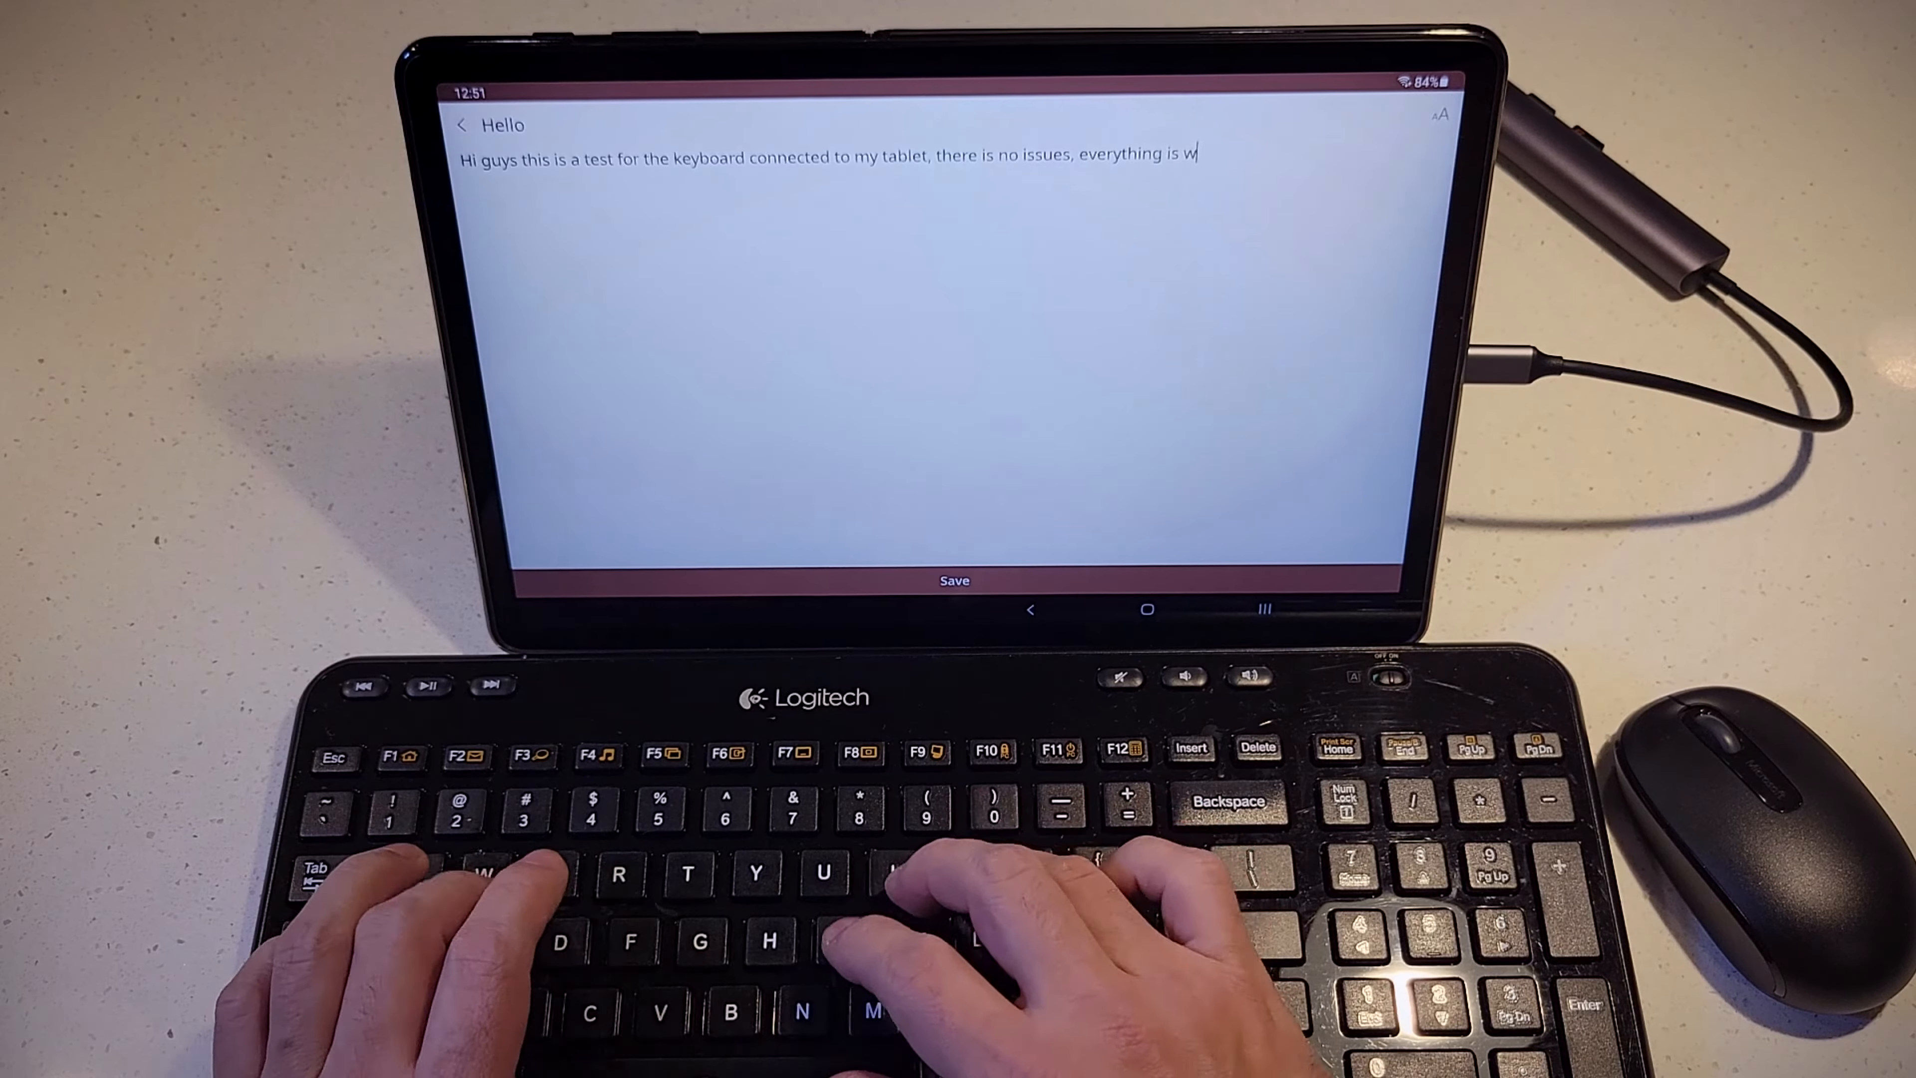
{"action": "type", "text": "or"}
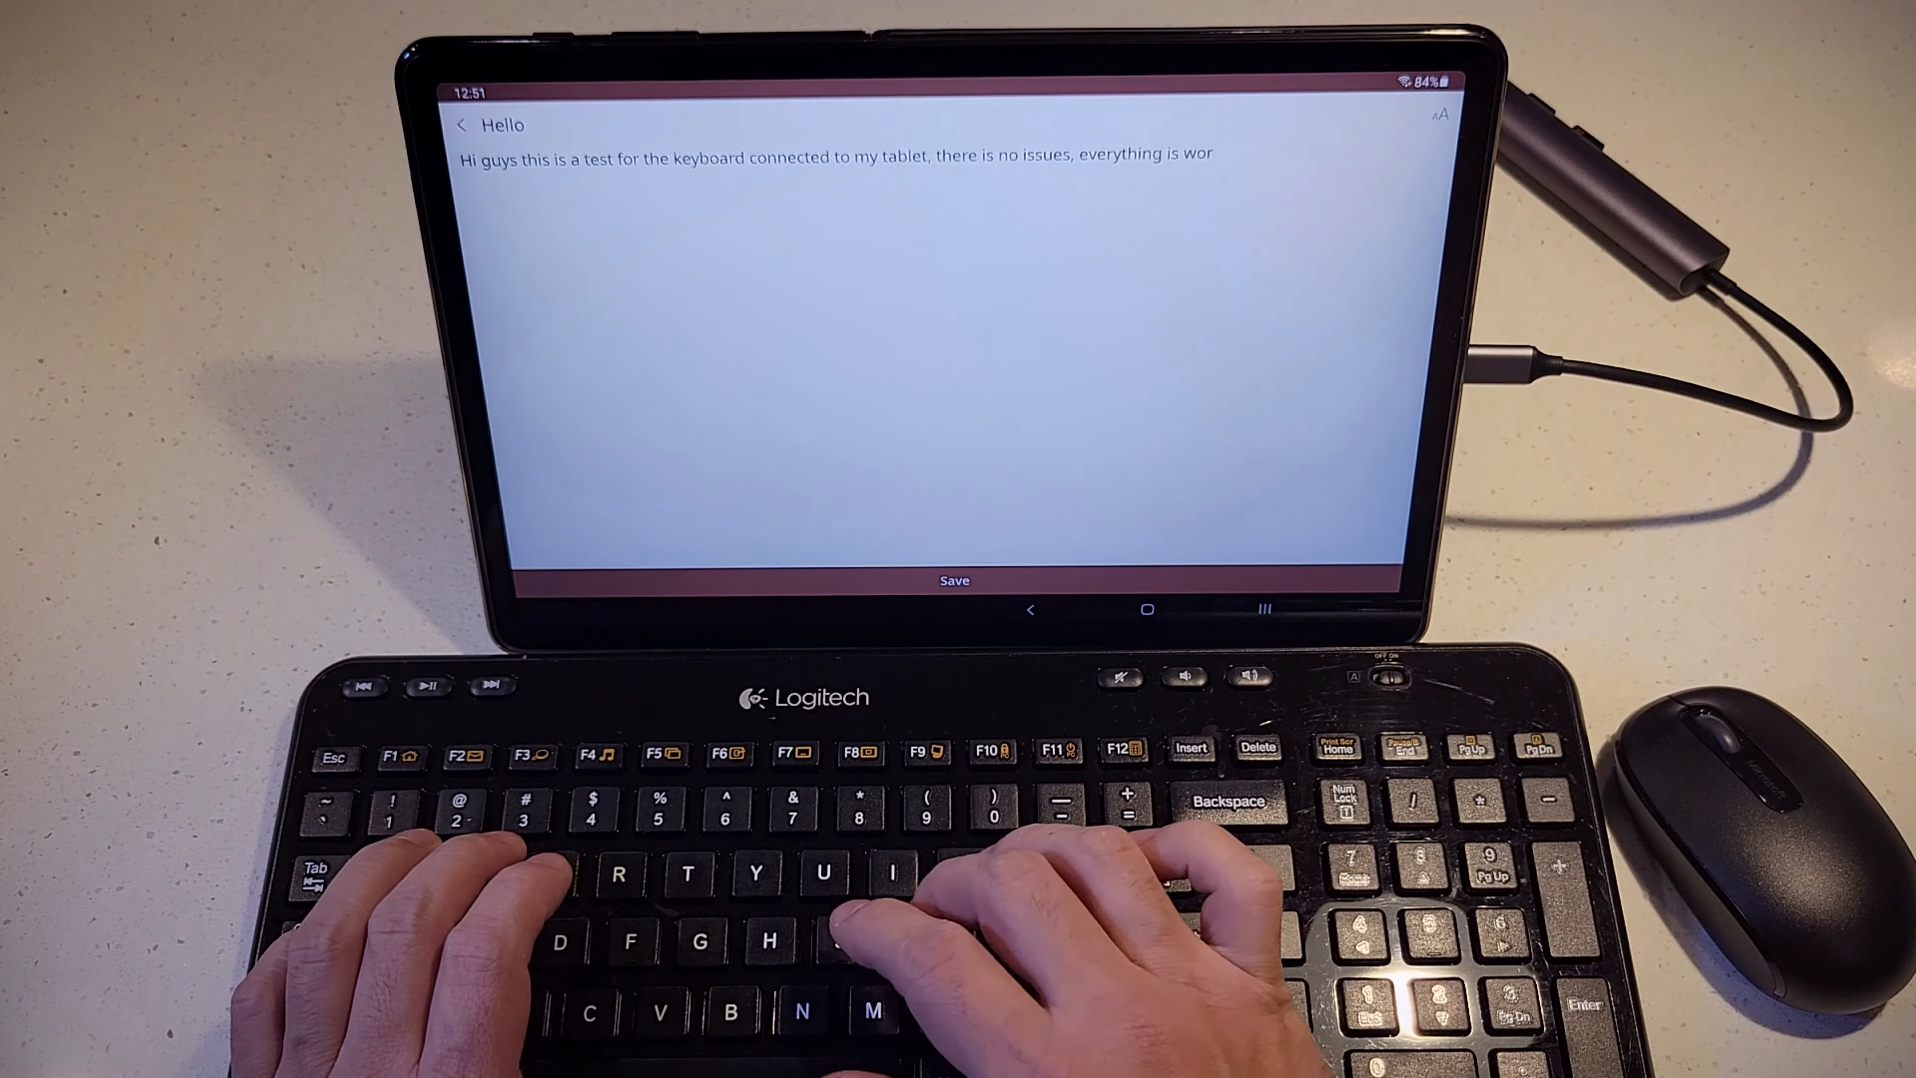
{"action": "type", "text": "king fine"}
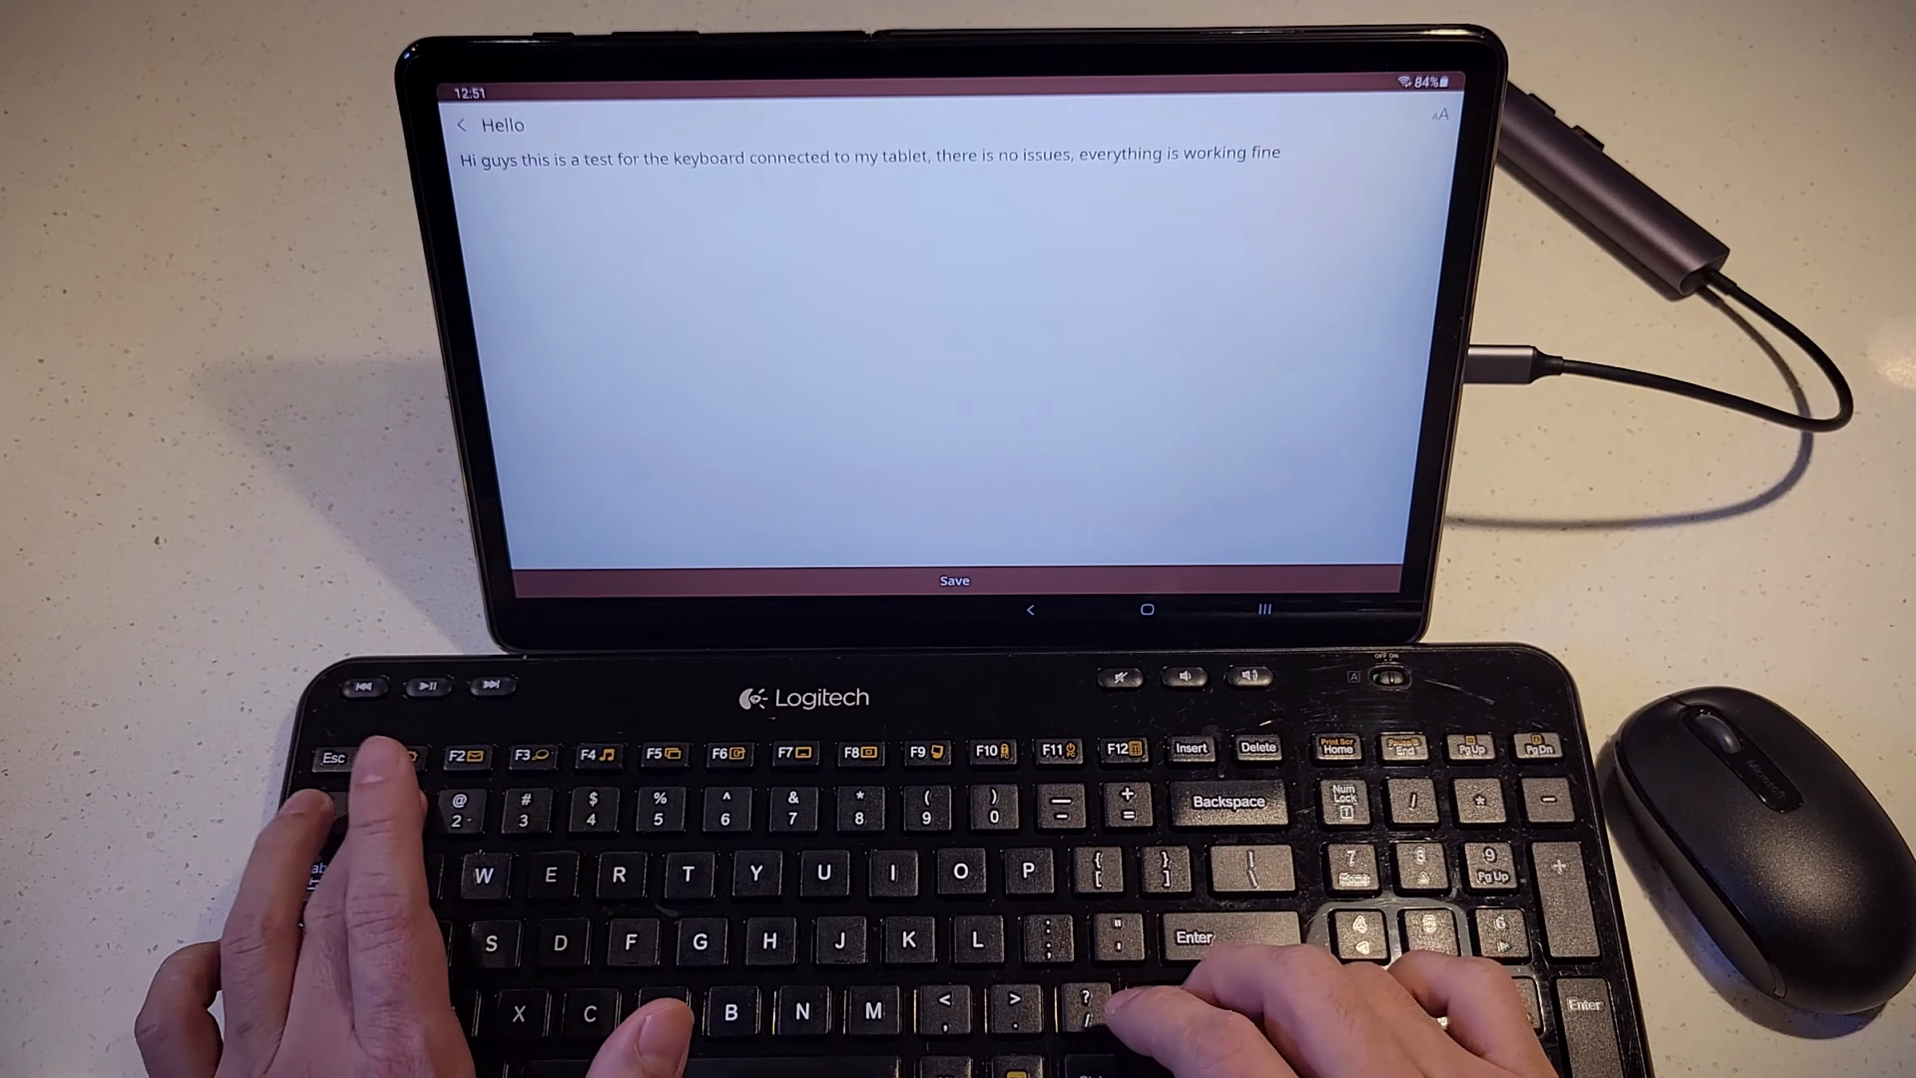
{"action": "type", "text": "!"}
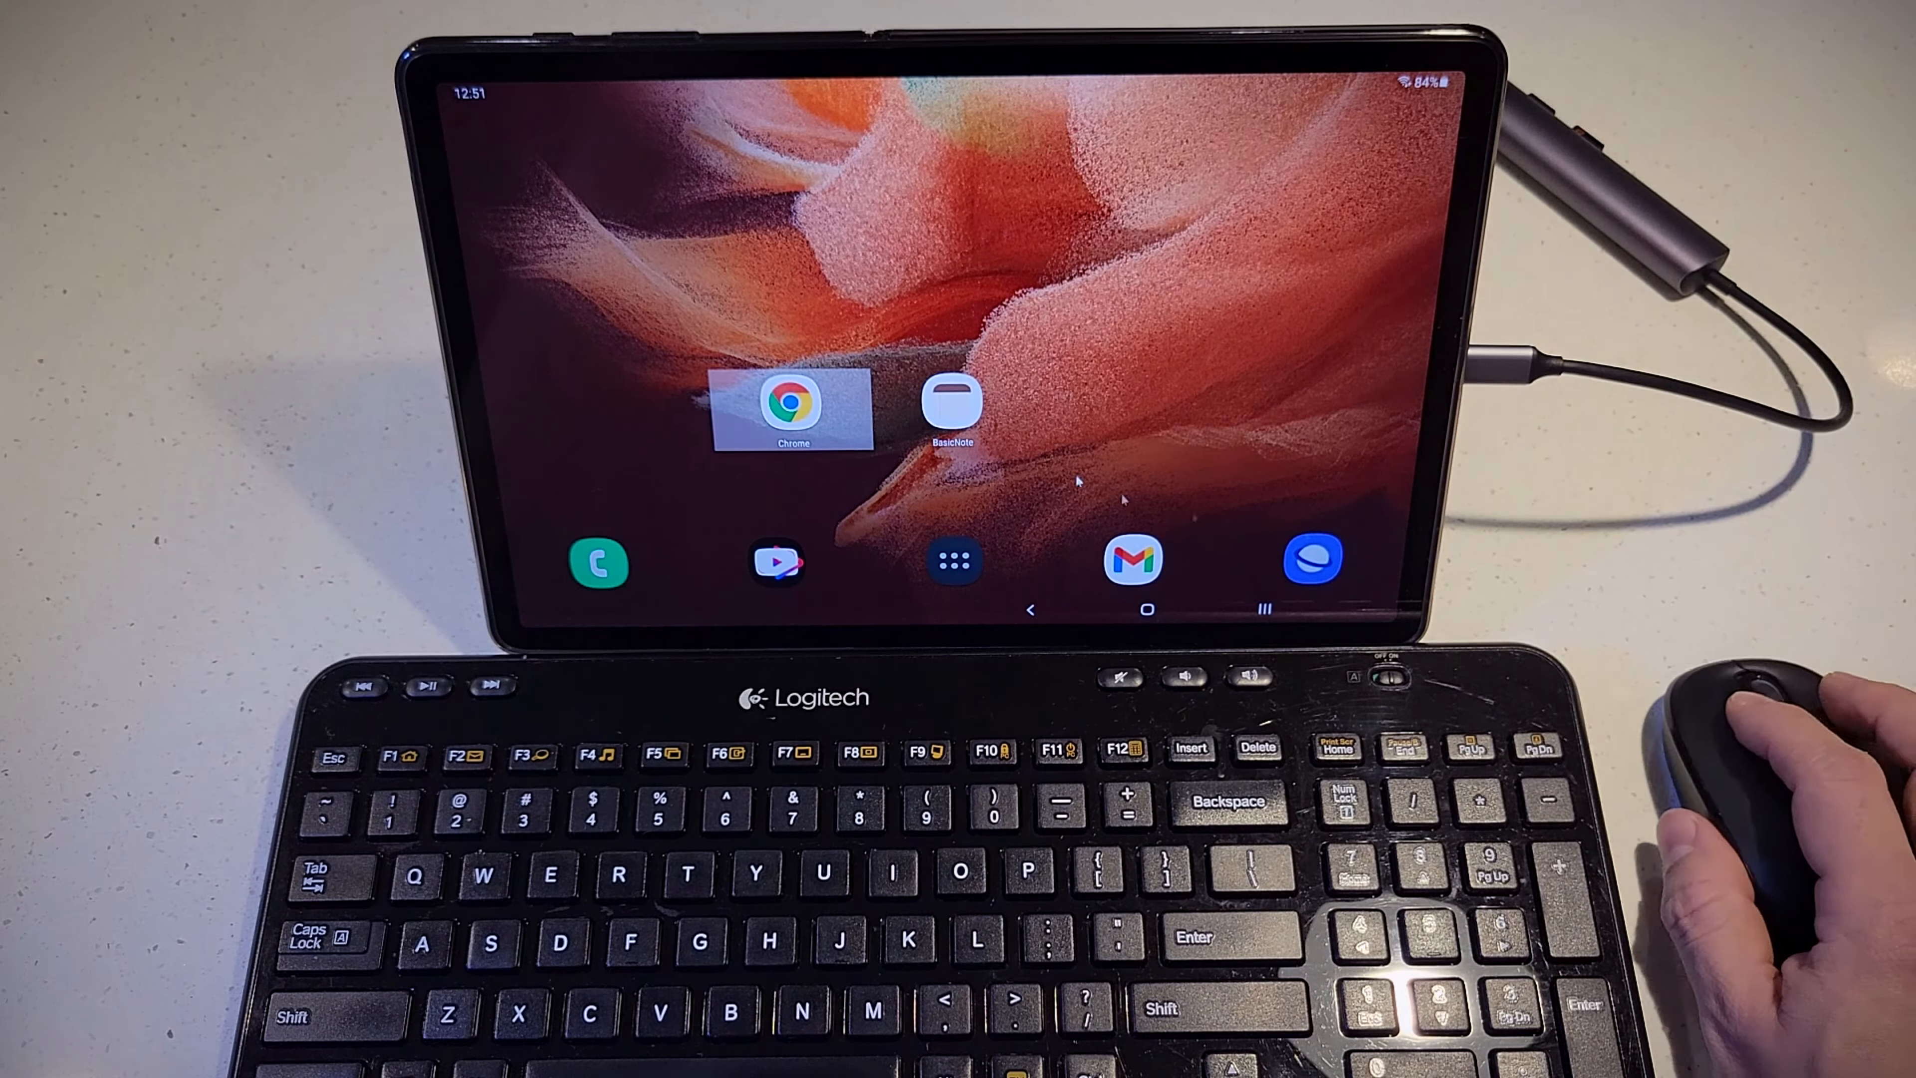
{"action": "mouse_move", "coordinate": [892, 266]}
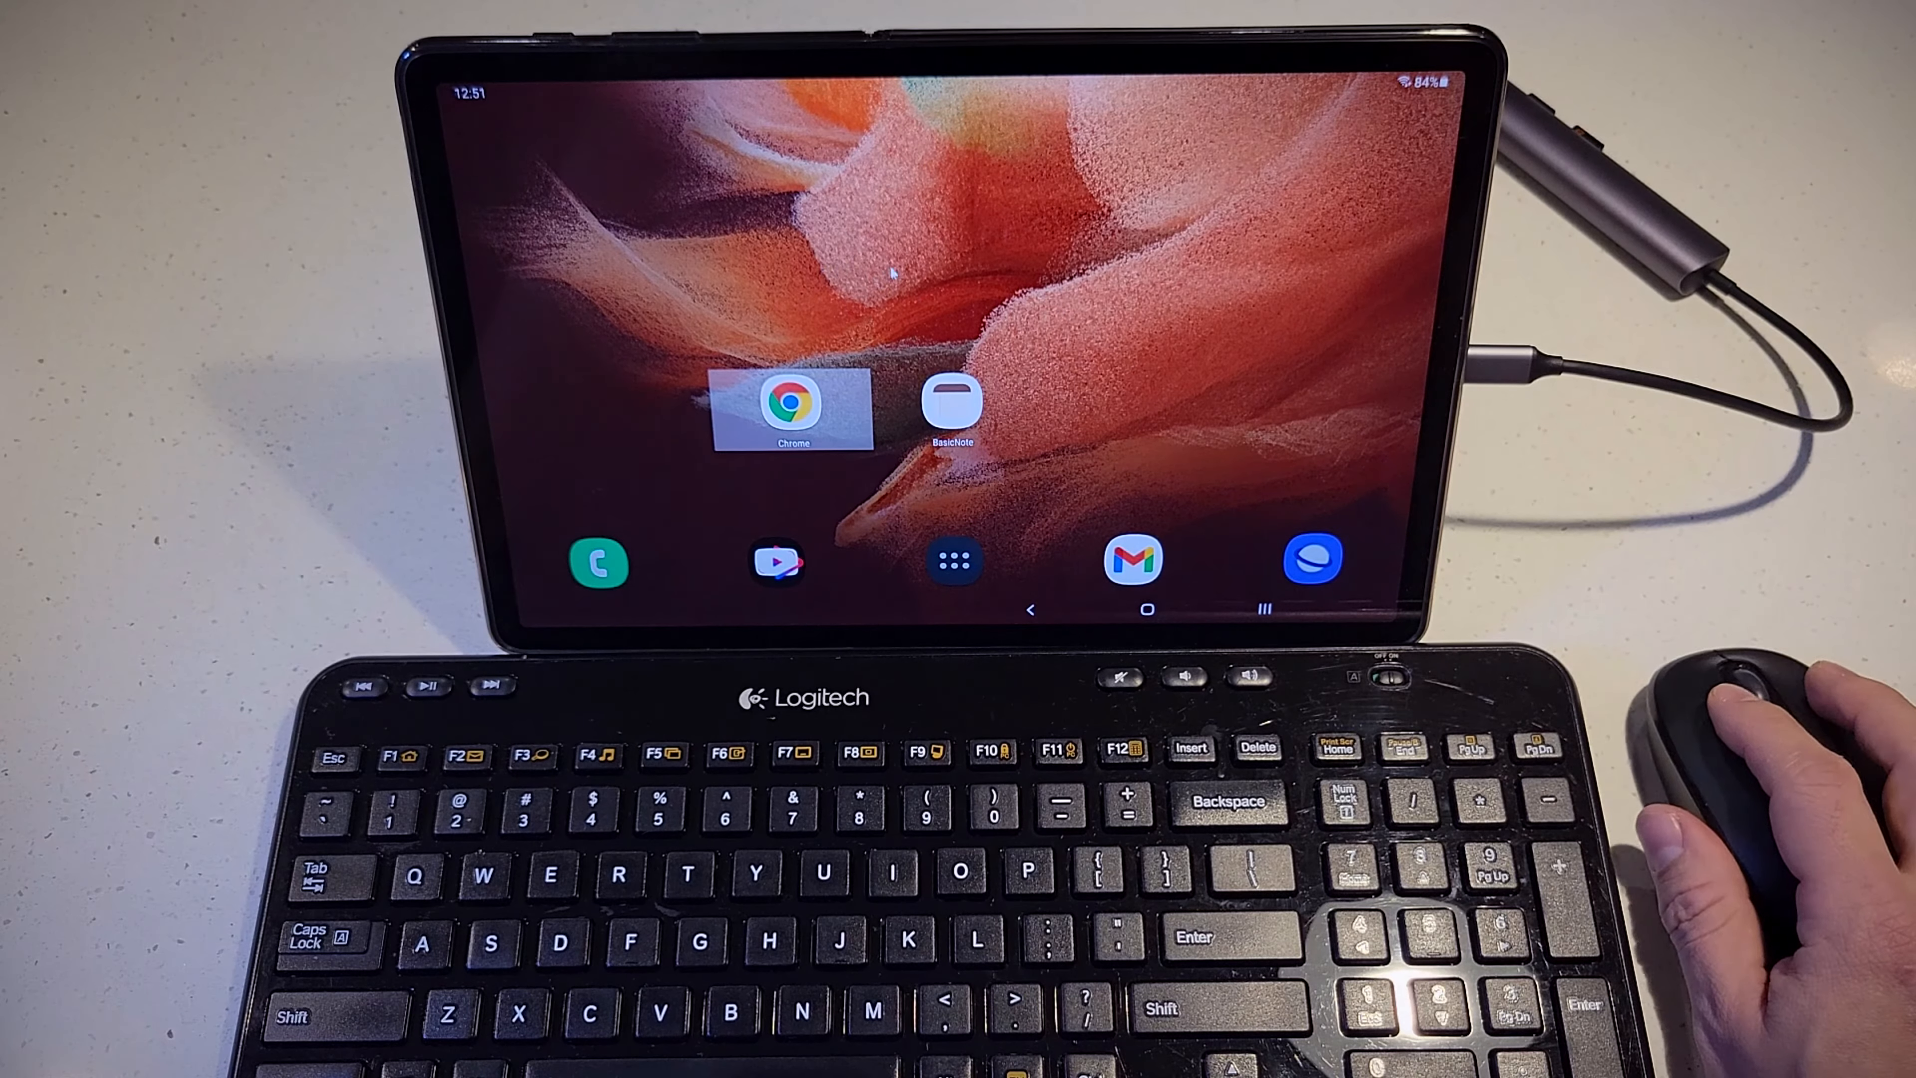
{"action": "mouse_move", "coordinate": [1253, 464]}
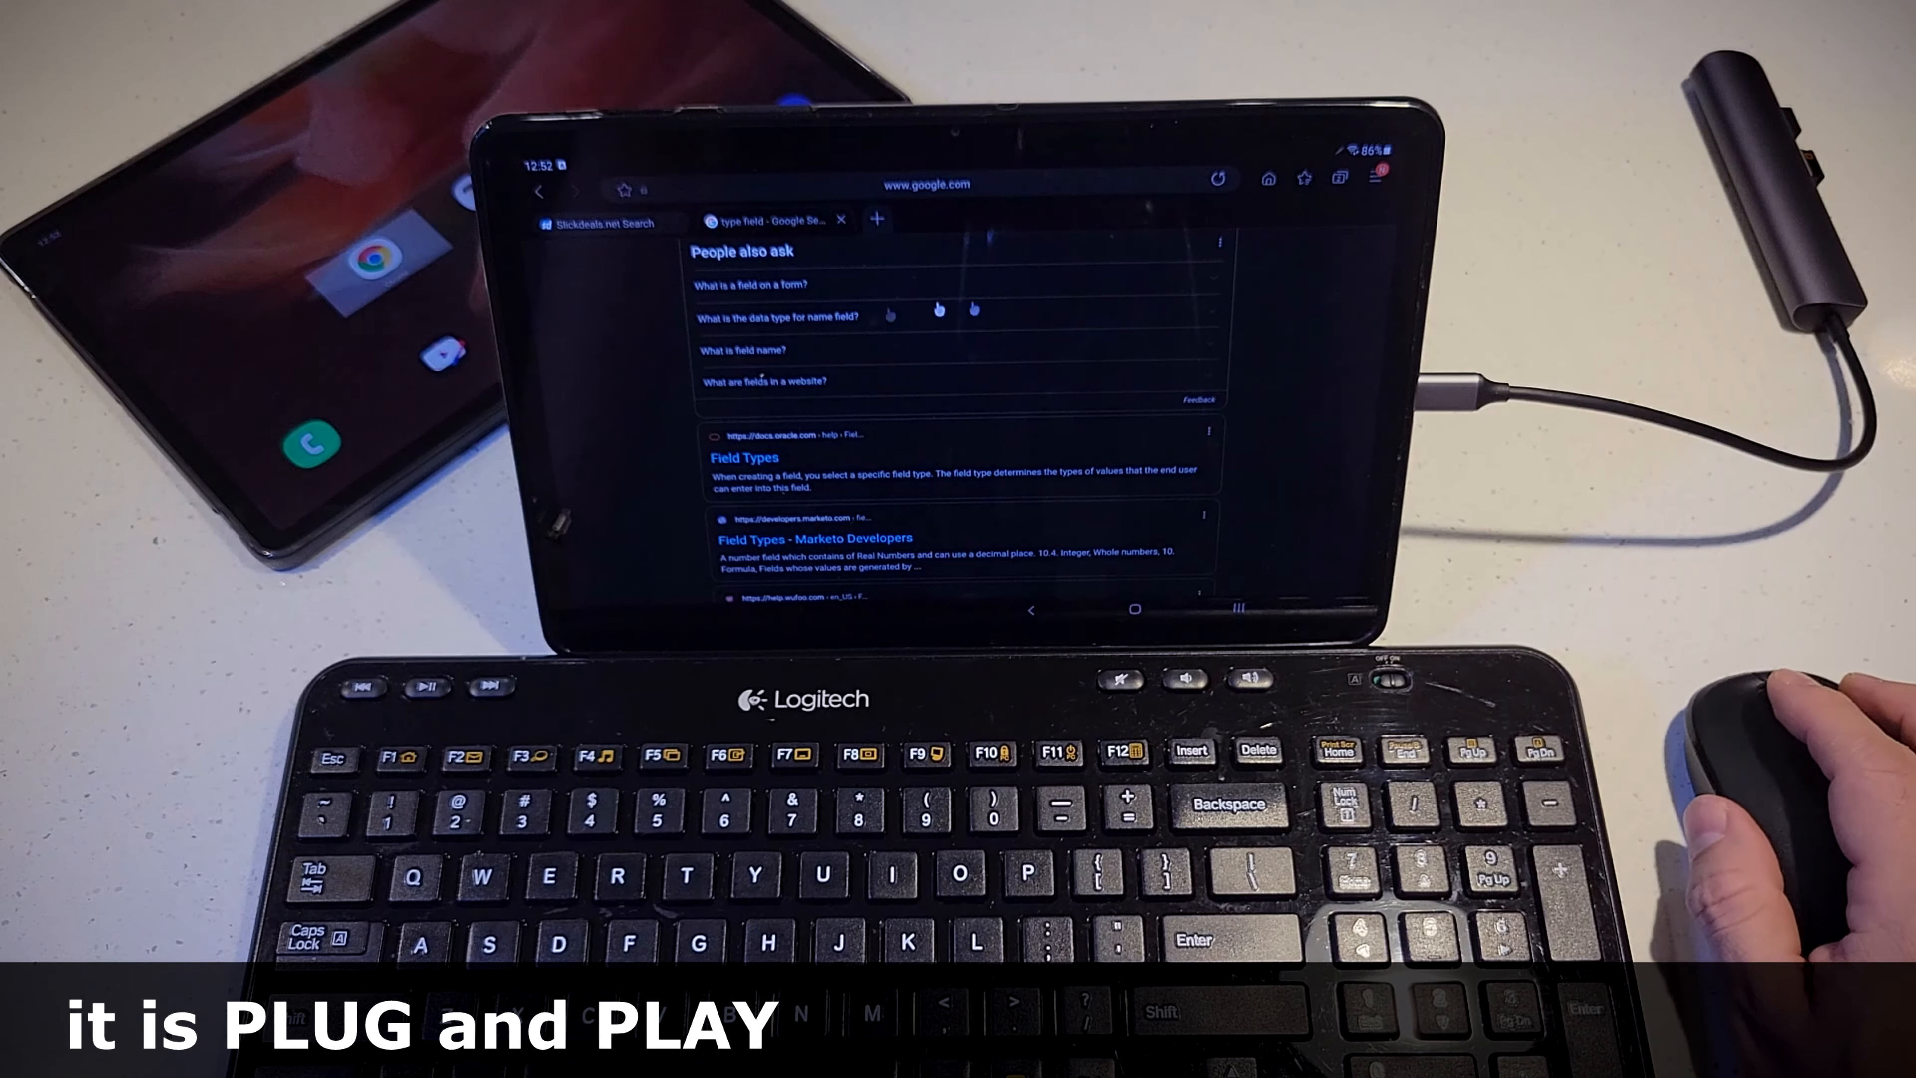
{"action": "scroll", "scroll_direction": "down", "scroll_amount": 3}
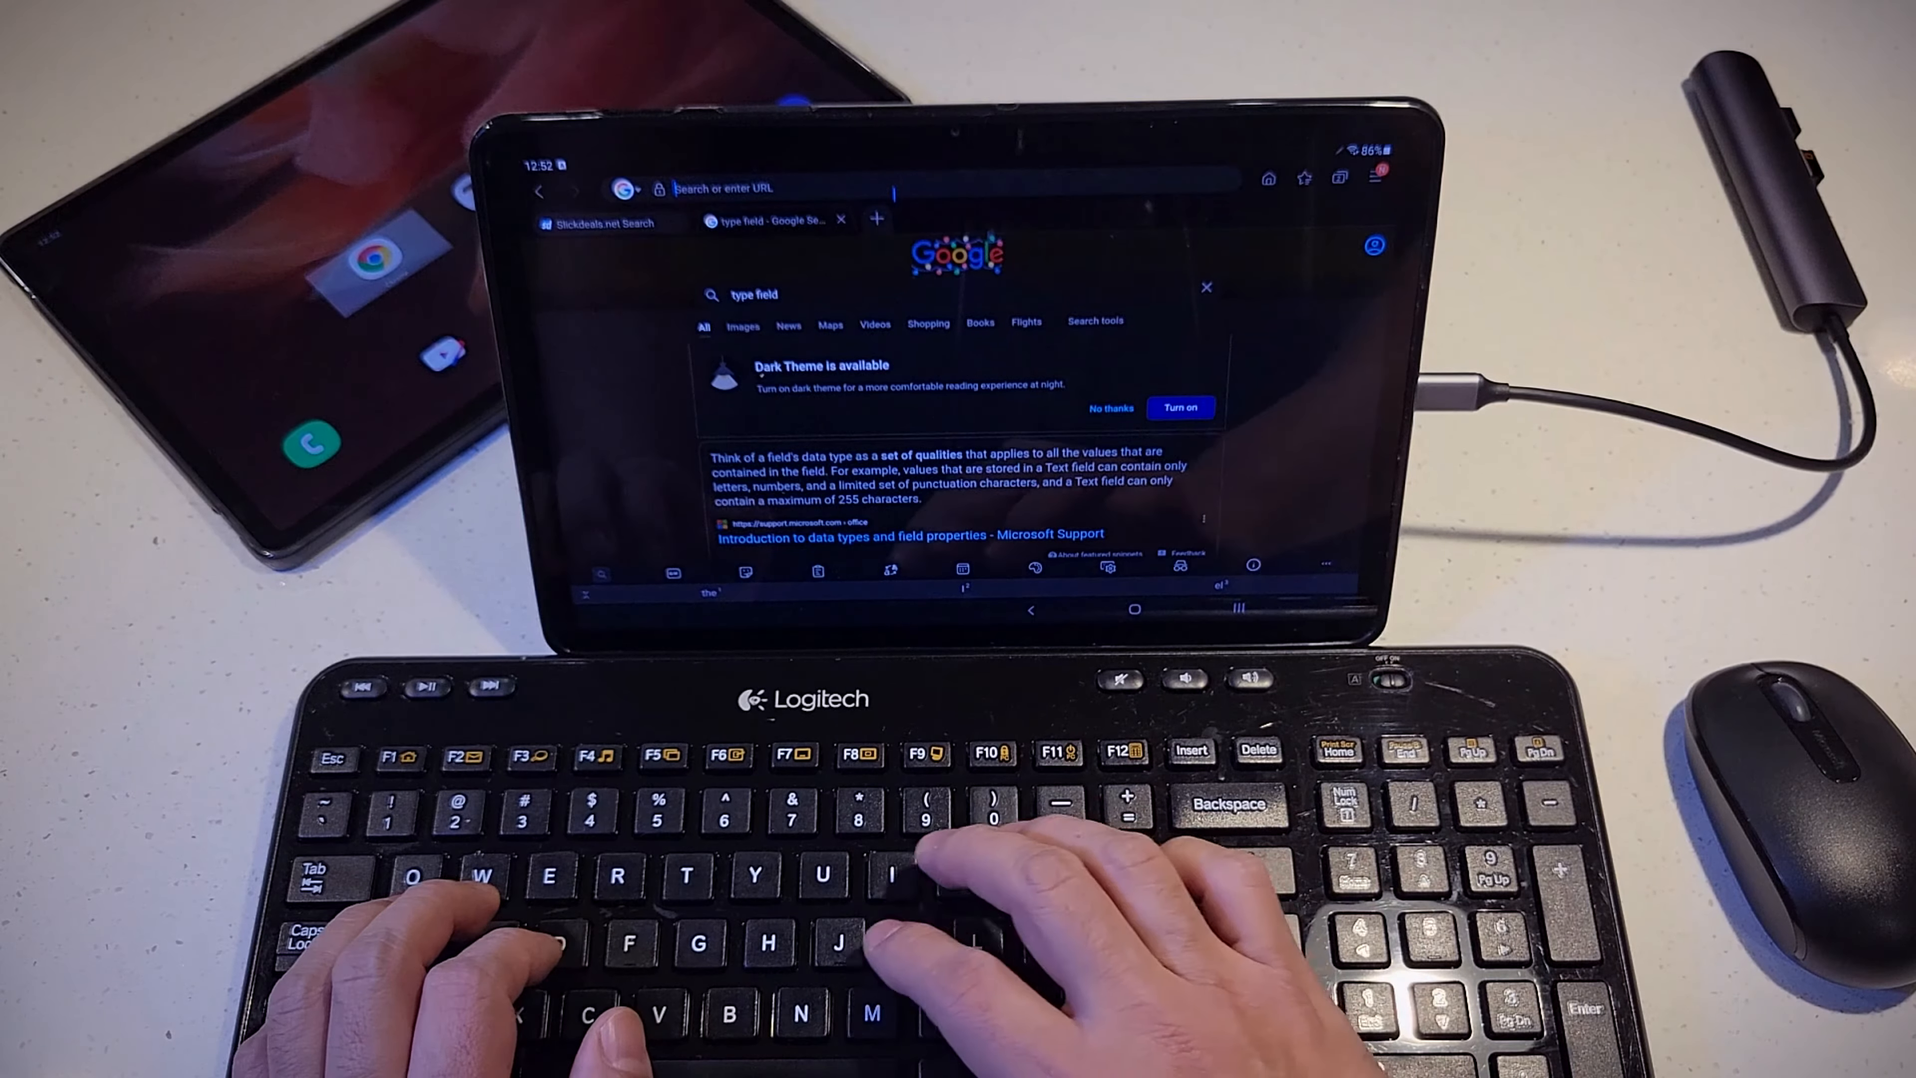
Enter 'Hello how are you doing this is the tablet Galaxy S7 regular' as the search query
{"action": "type", "text": "Hello h"}
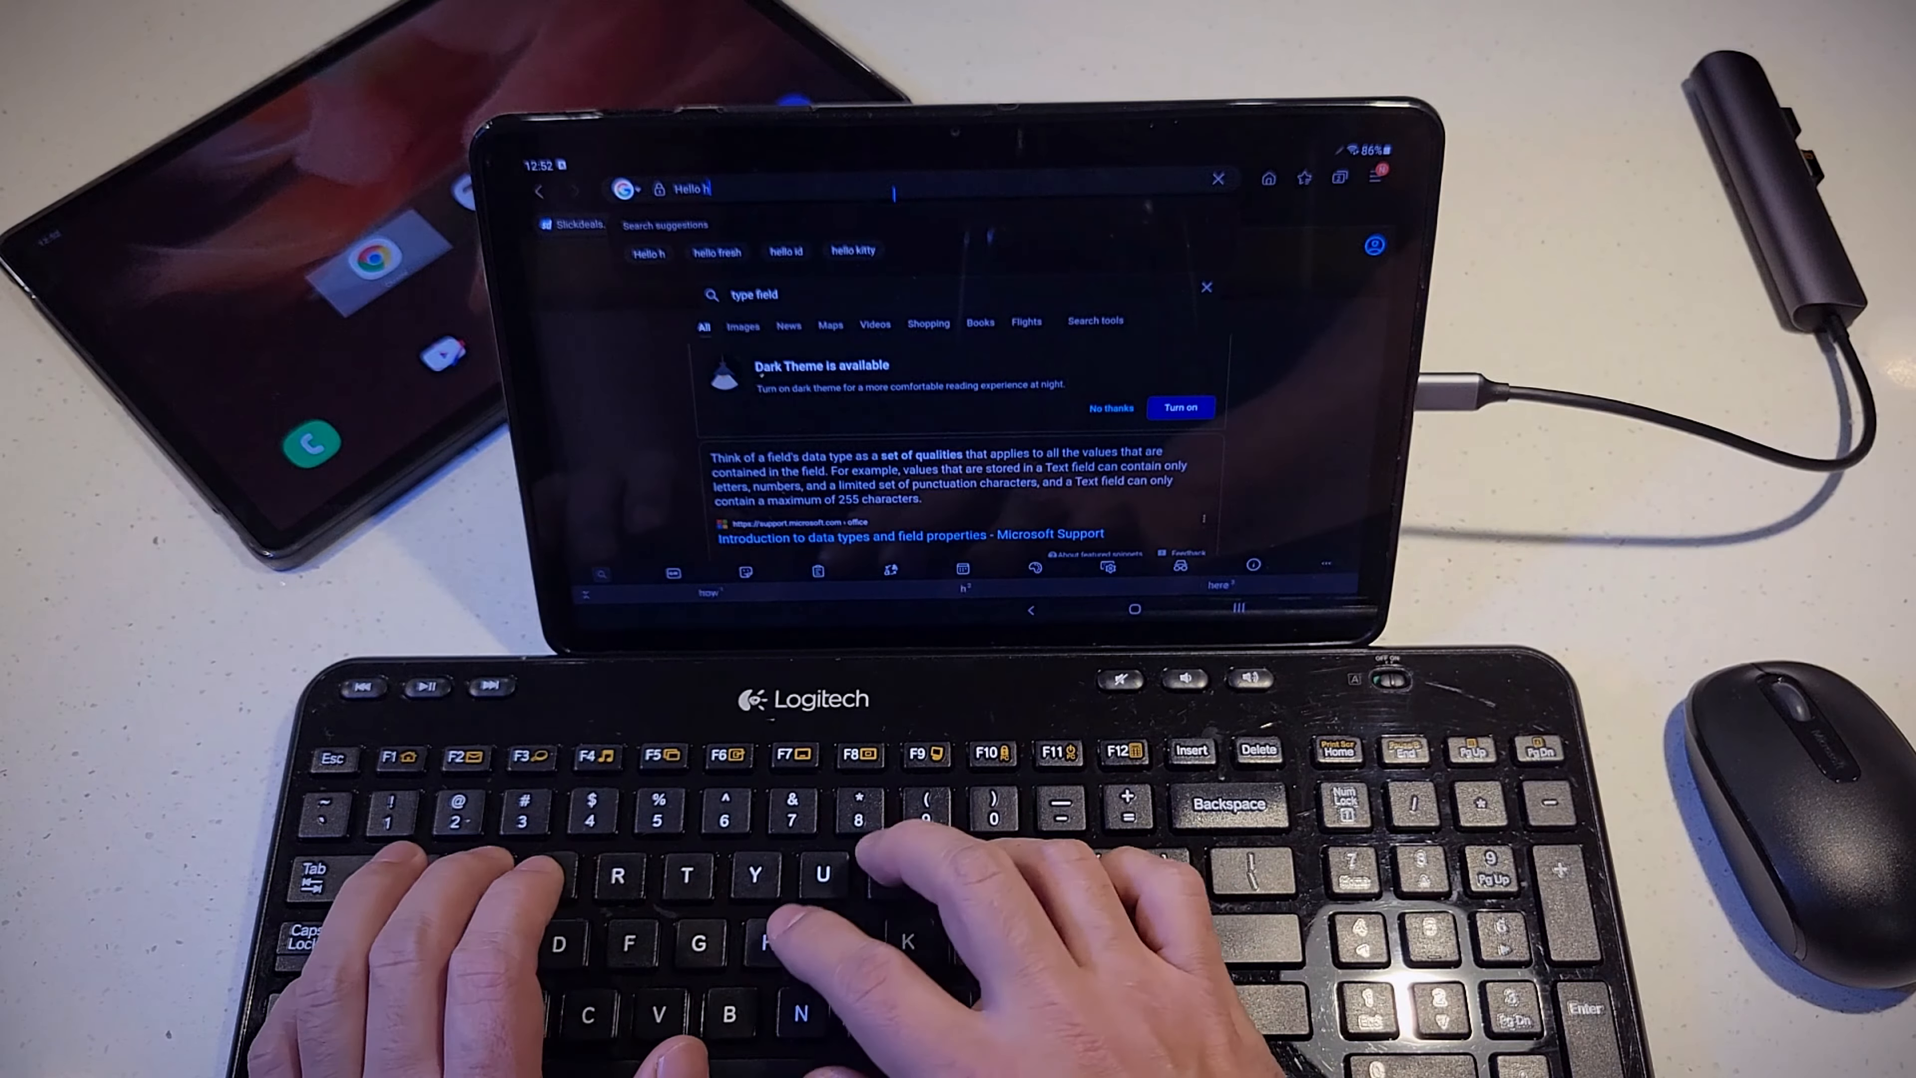
{"action": "type", "text": "ow are you doing this is the tablet Galaxy S7"}
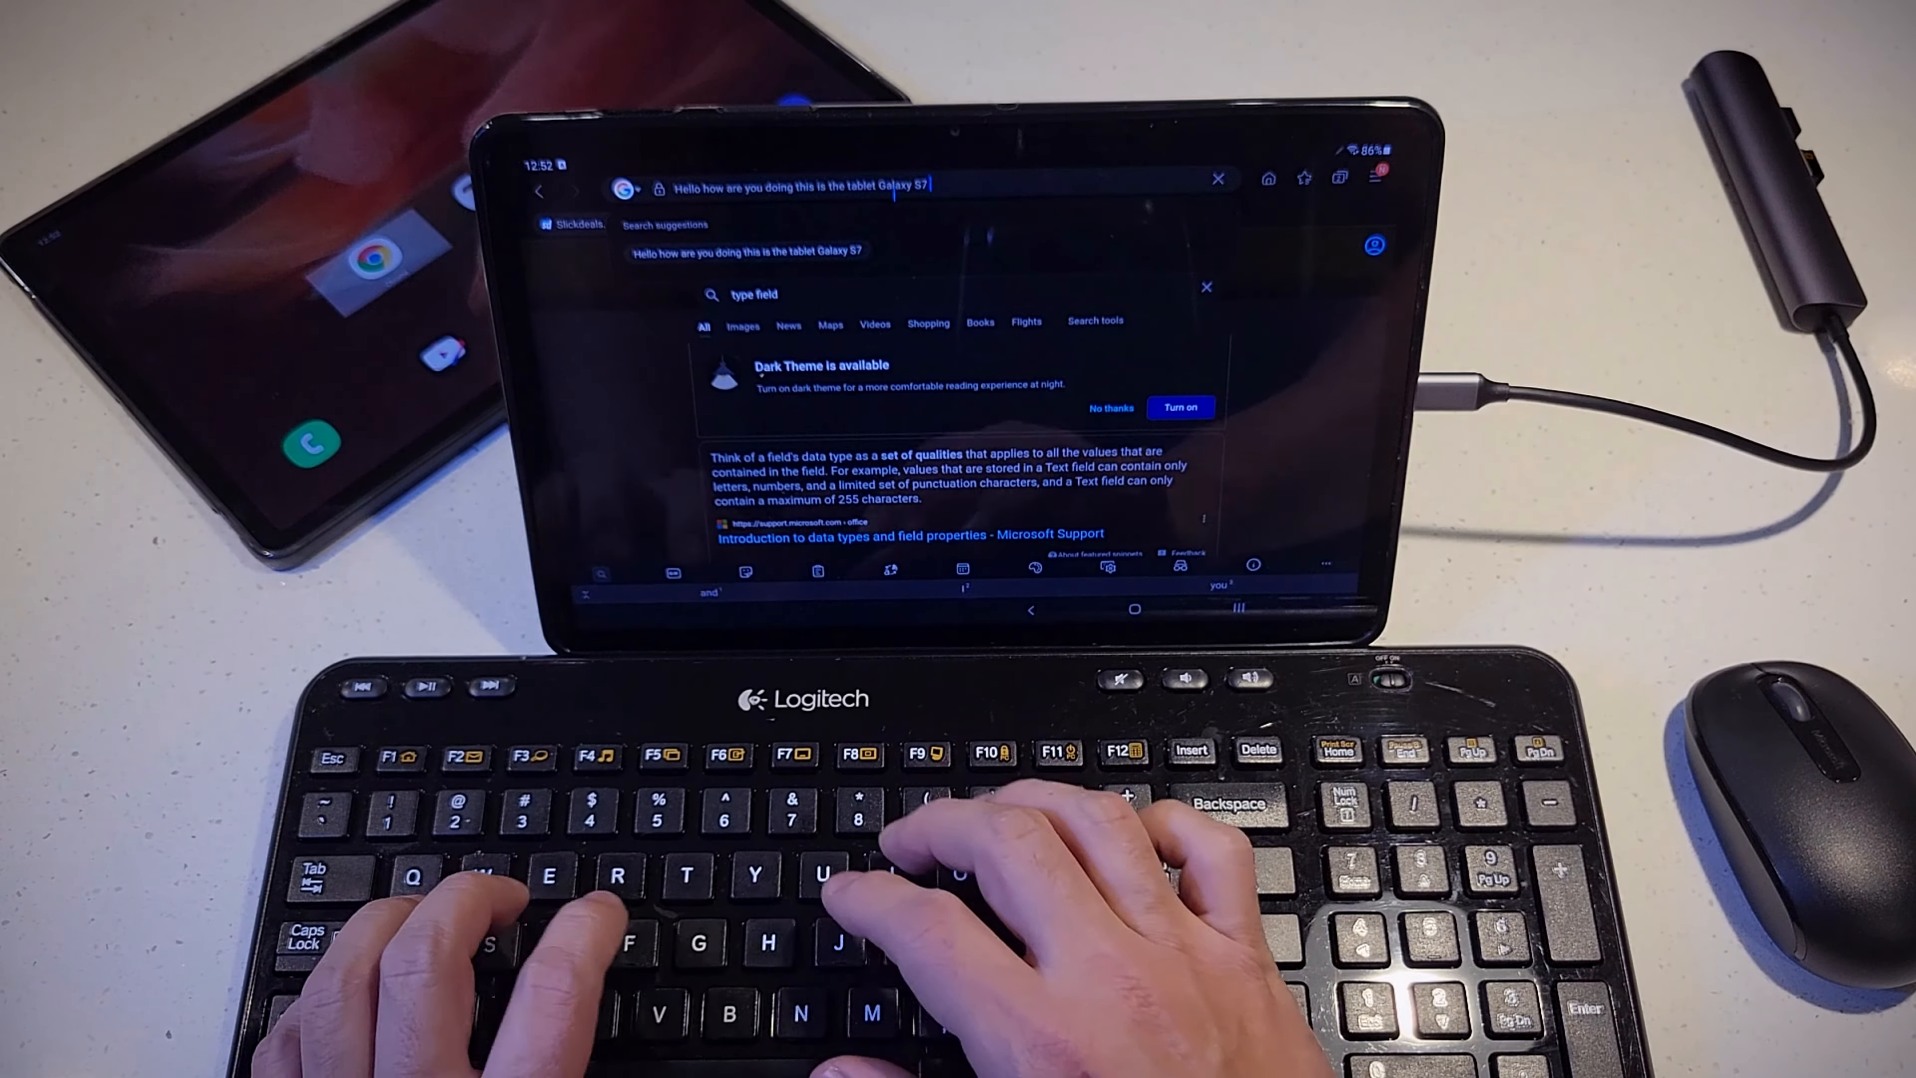
{"action": "type", "text": "r"}
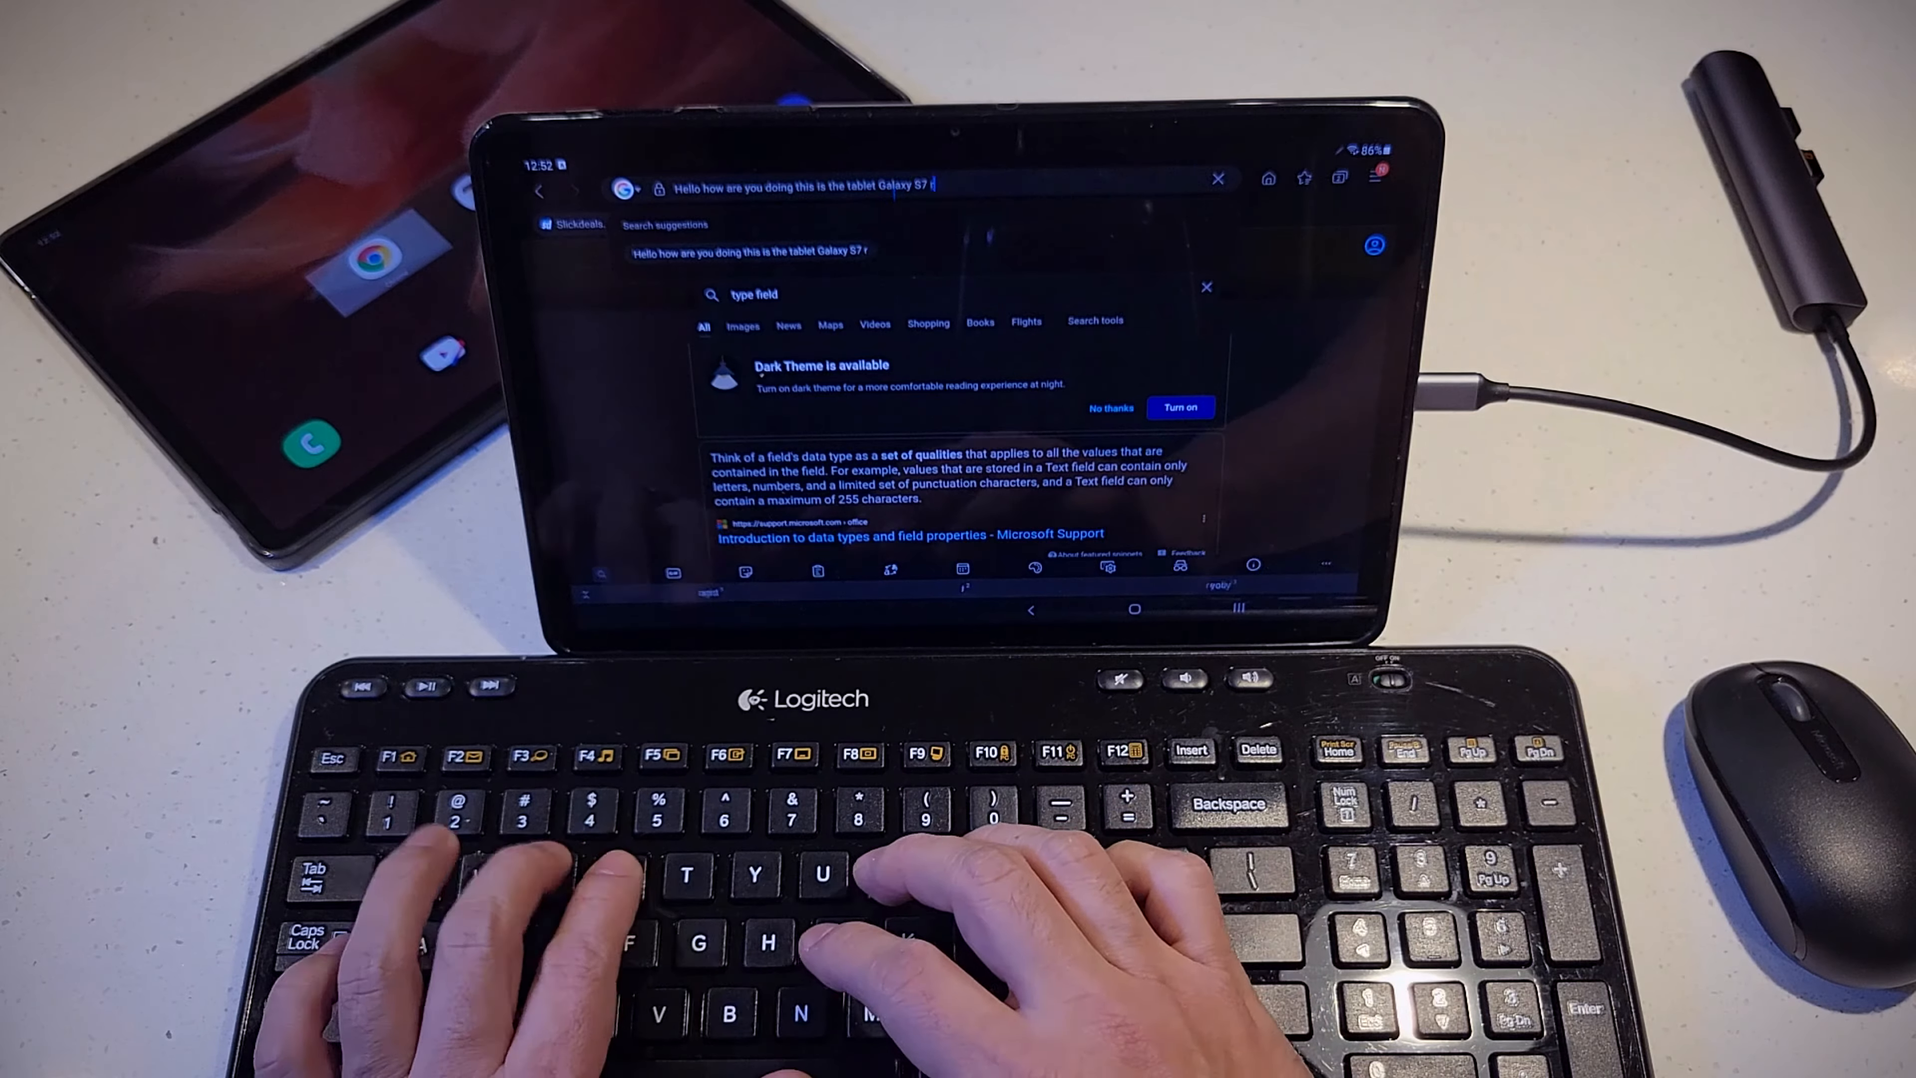
{"action": "type", "text": "egular"}
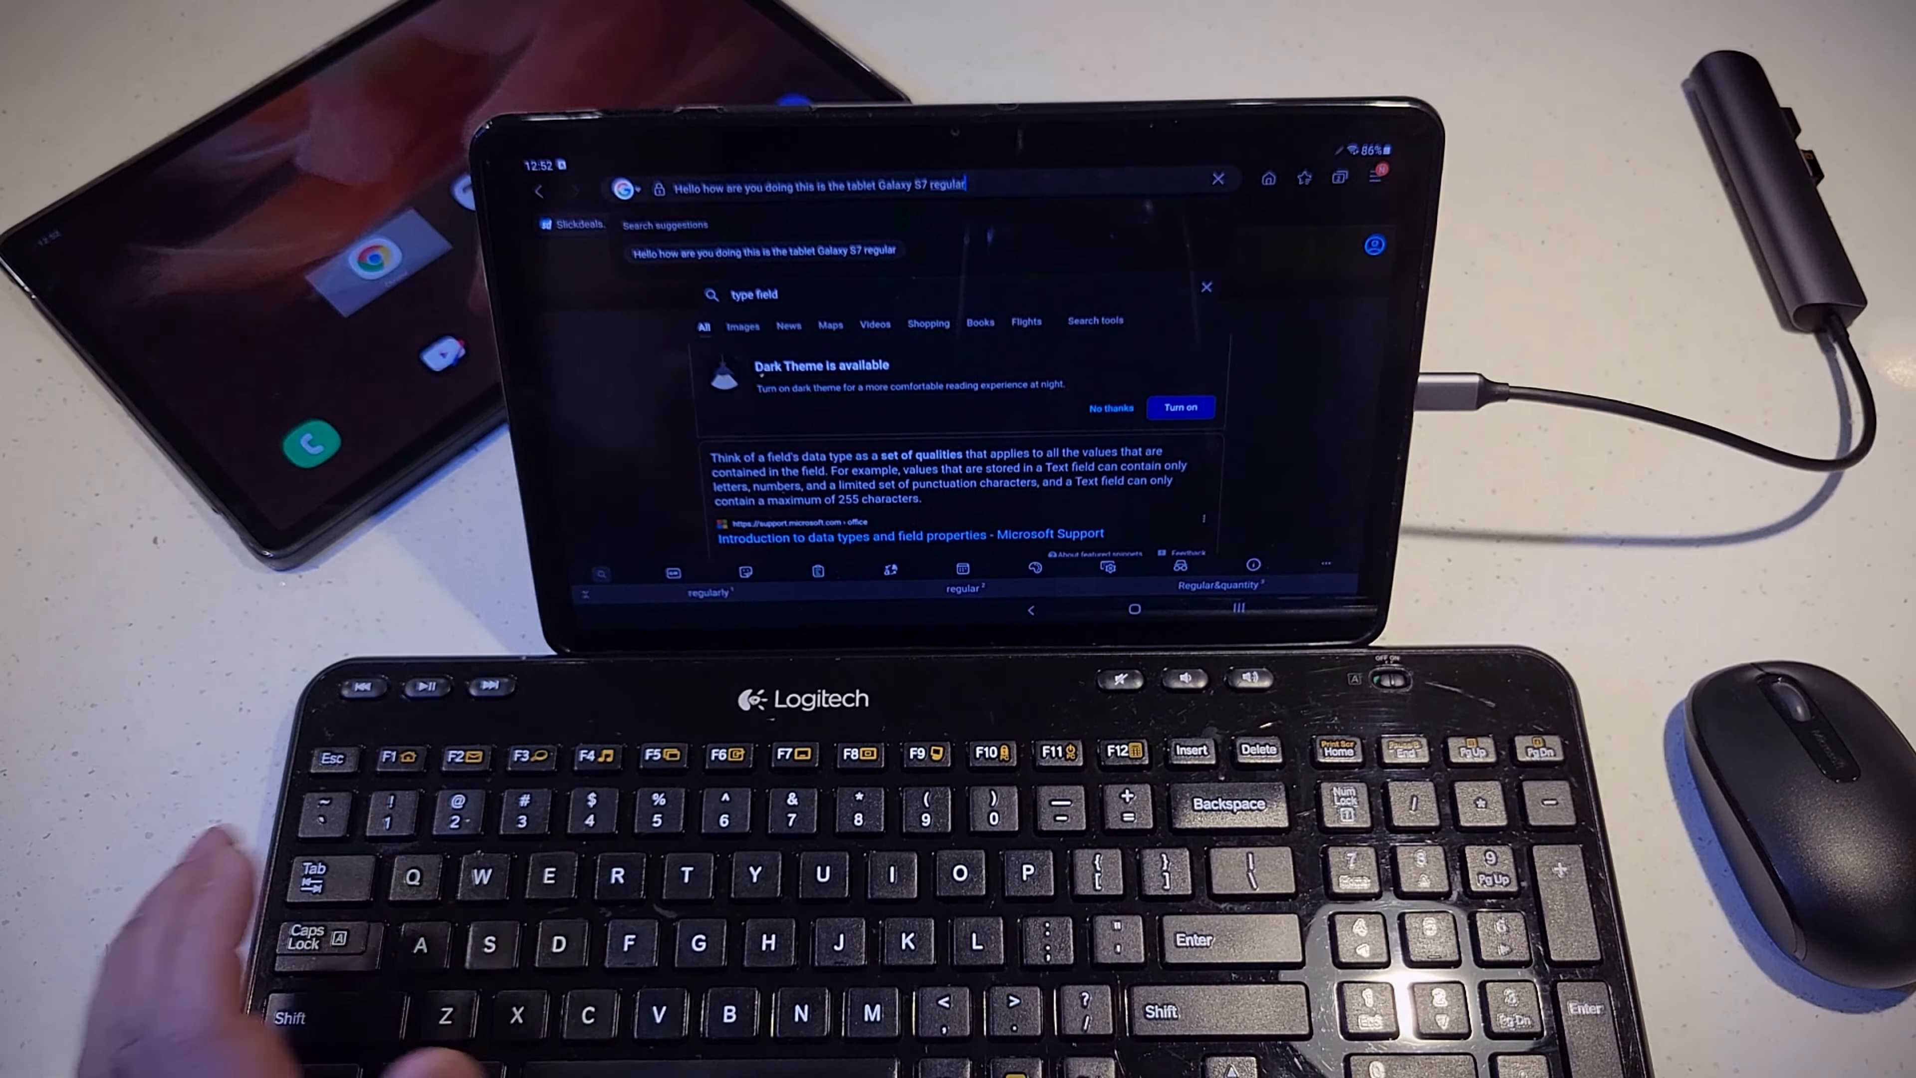